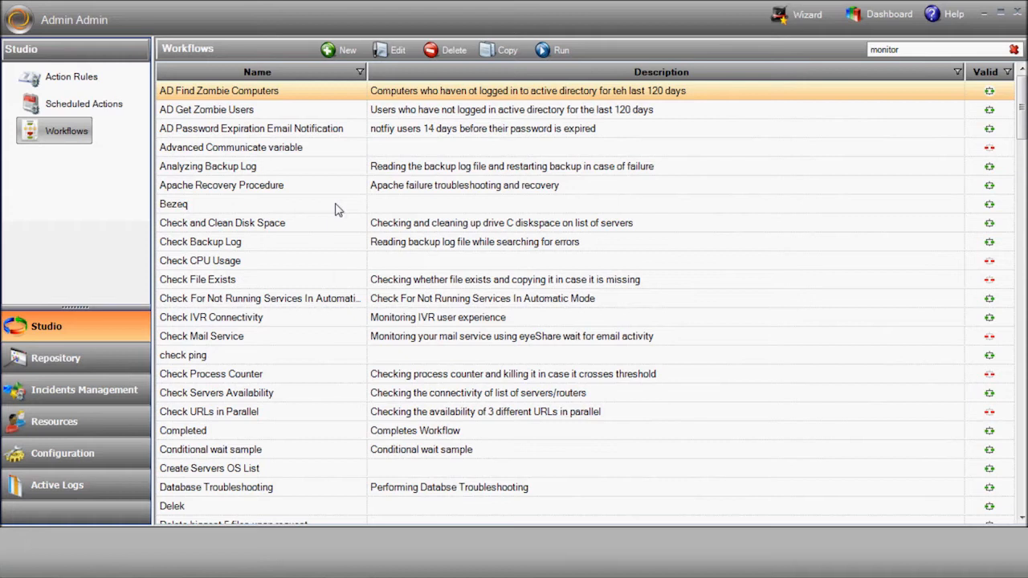
{"action": "mouse_move", "coordinate": [360, 110]}
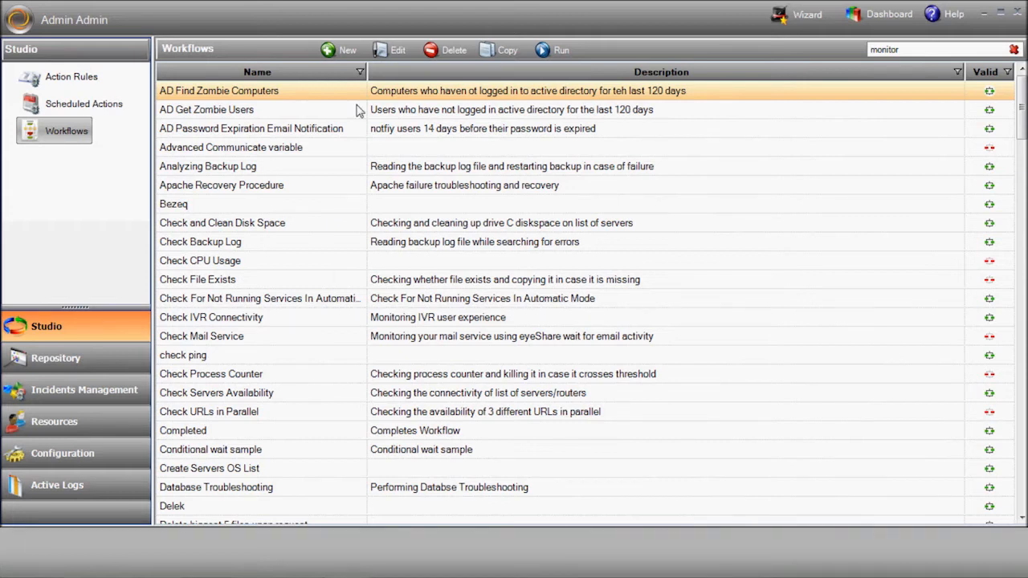
Add a Get Service Status step checking service IISADMIN on host WEB-SRV with credentials
{"action": "left_click", "coordinate": [339, 50]}
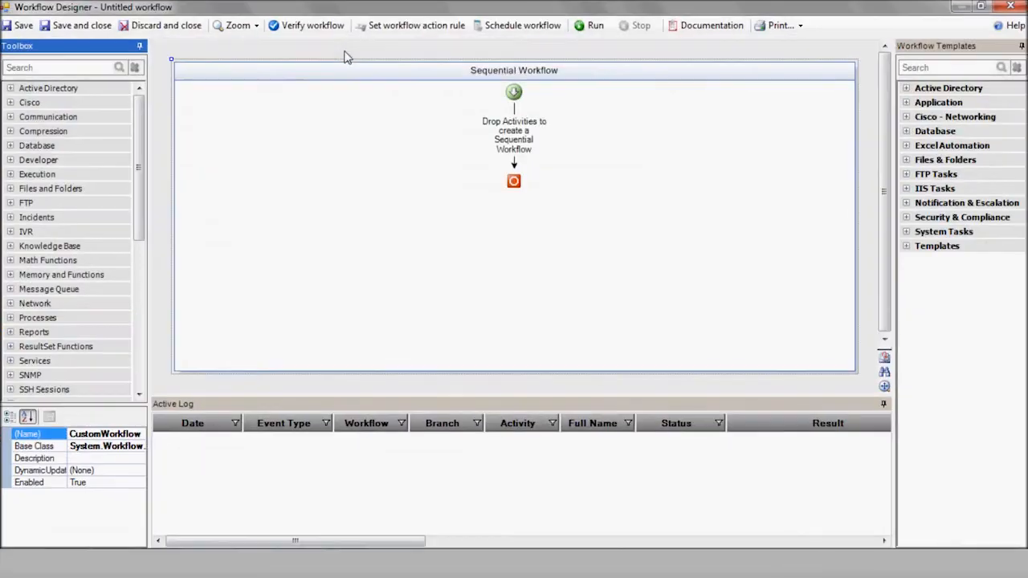
{"action": "left_click", "coordinate": [35, 228]}
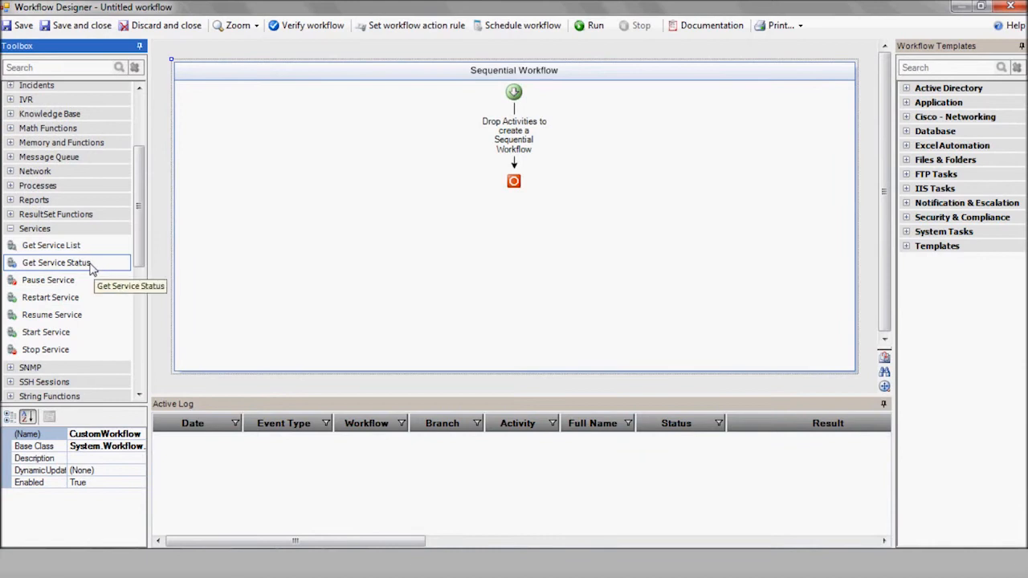
{"action": "left_click_drag", "start_coordinate": [56, 263], "coordinate": [514, 132]}
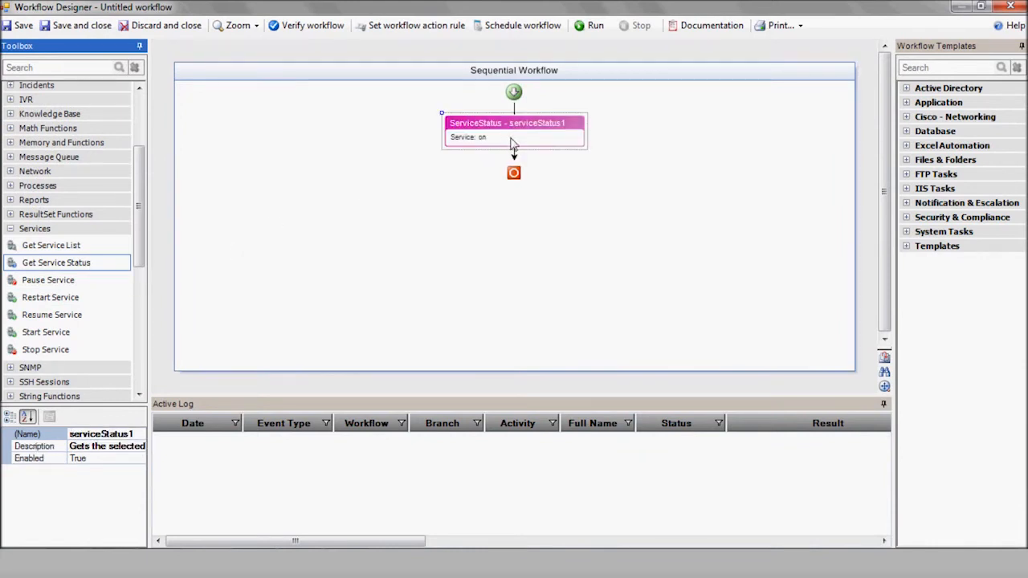
{"action": "double_click", "coordinate": [514, 129]}
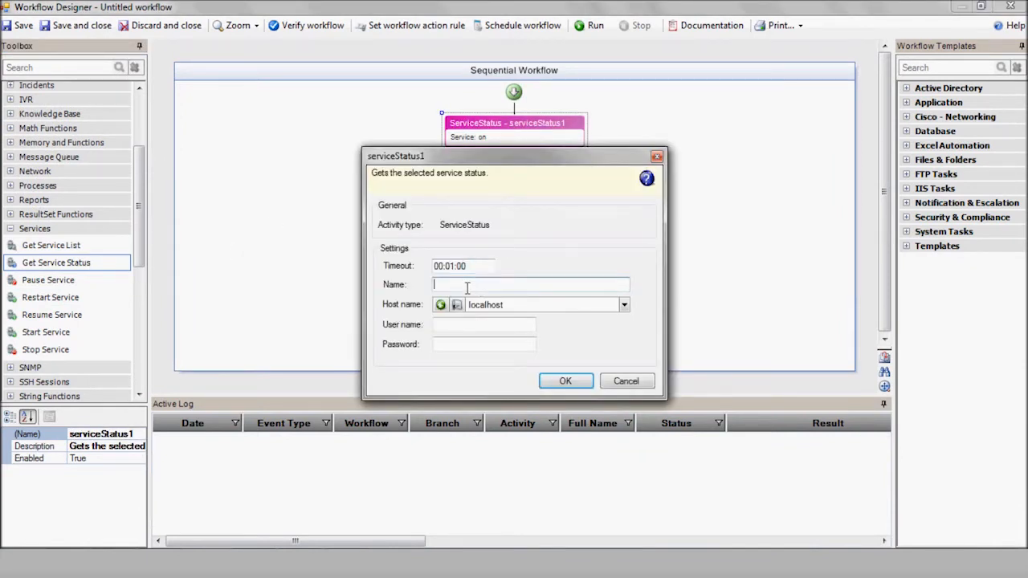
{"action": "type", "text": "IISADMIN"}
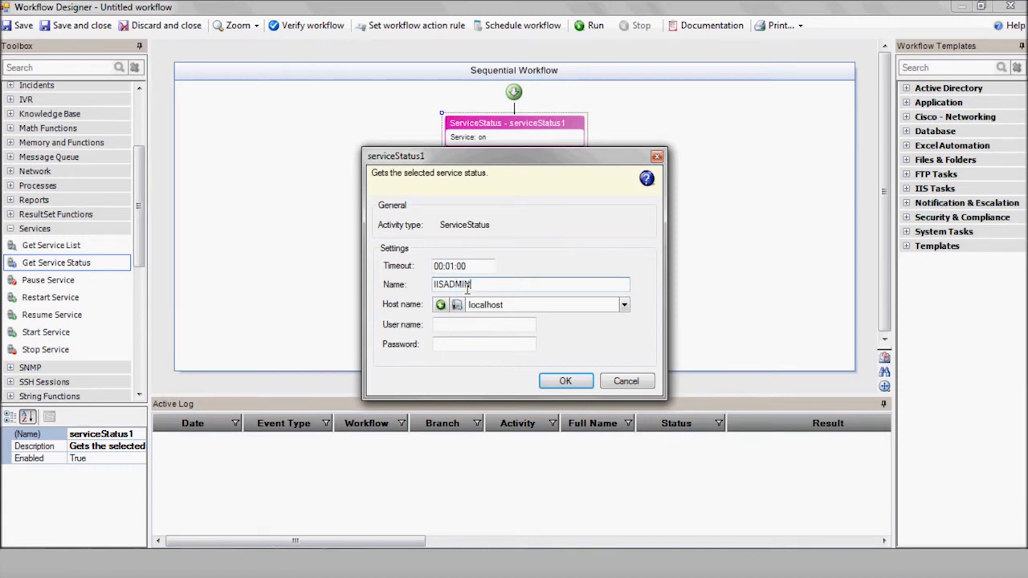
{"action": "type", "text": "WEB-SRV"}
{"action": "left_click", "coordinate": [484, 324]}
{"action": "type", "text": "administrator"}
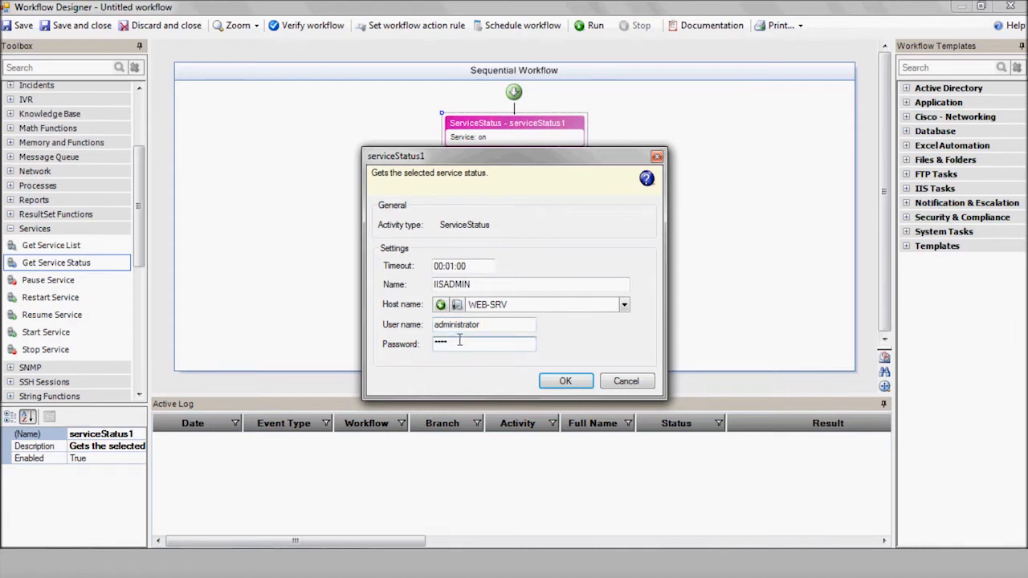
{"action": "left_click", "coordinate": [565, 380]}
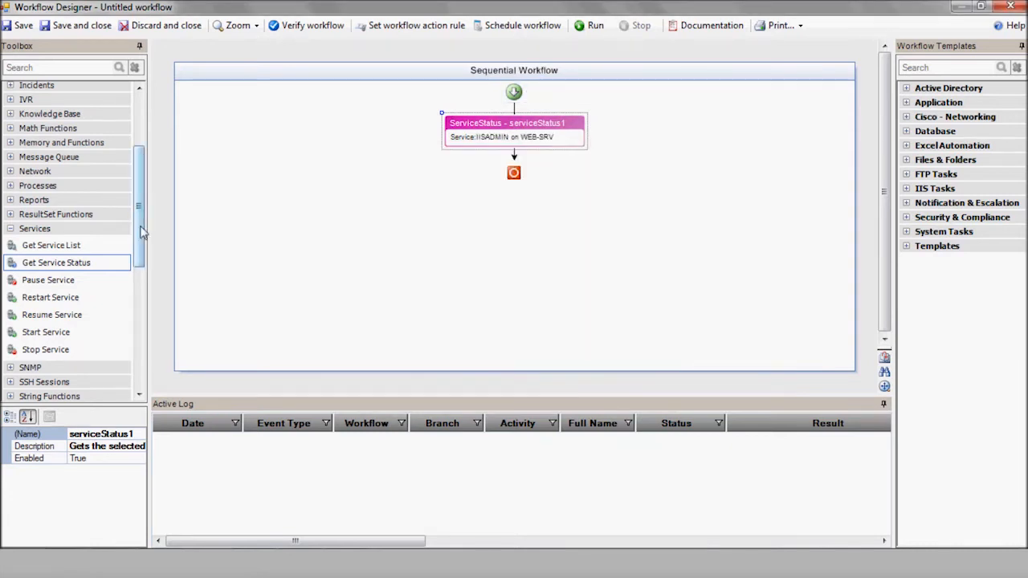
Add an IF-Else with branch 1 matching Running and branch 2 matching Stopped
{"action": "scroll", "scroll_direction": "down", "scroll_amount": 3}
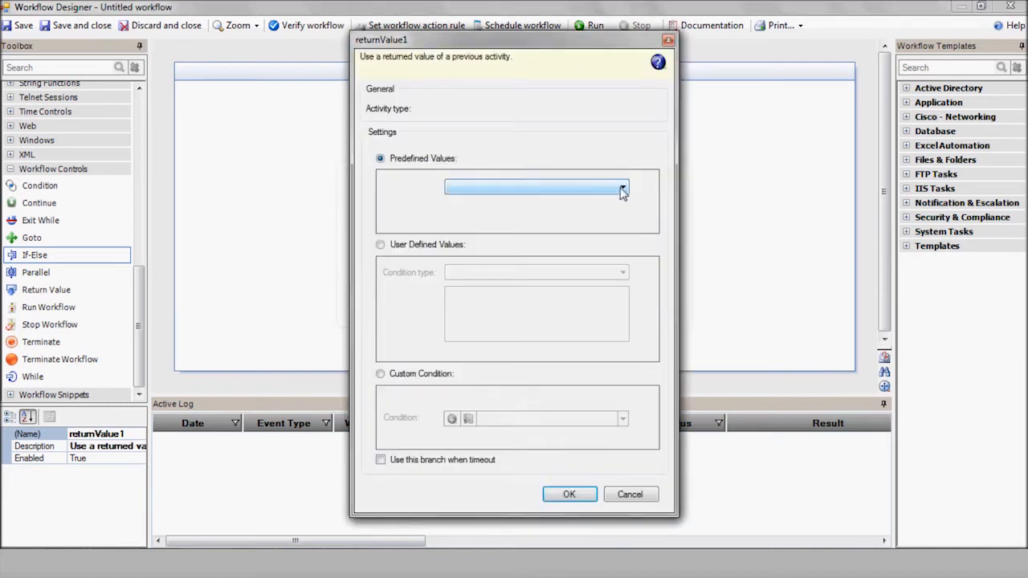
{"action": "left_click", "coordinate": [623, 187]}
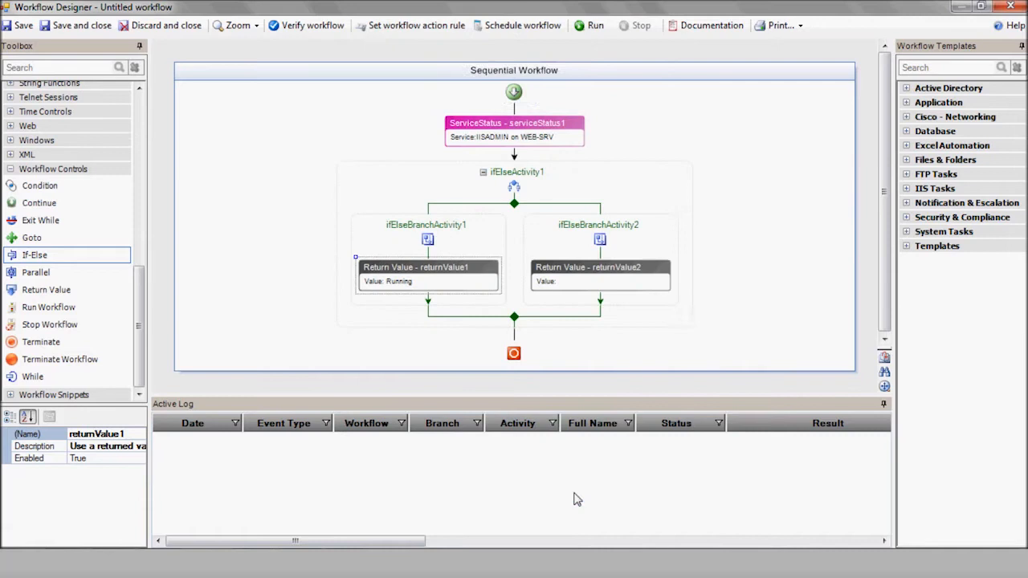
{"action": "double_click", "coordinate": [588, 267]}
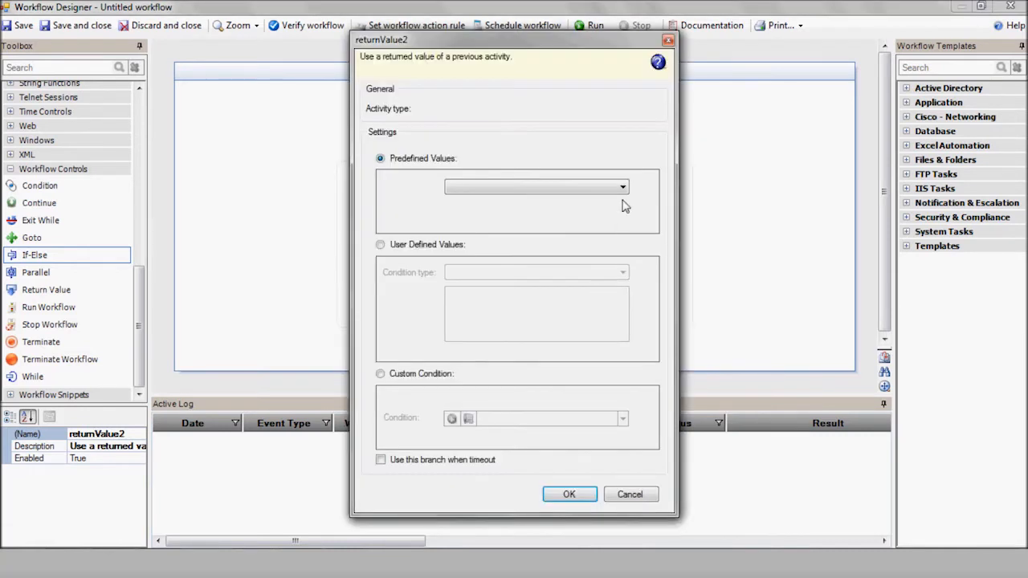
{"action": "left_click", "coordinate": [623, 187]}
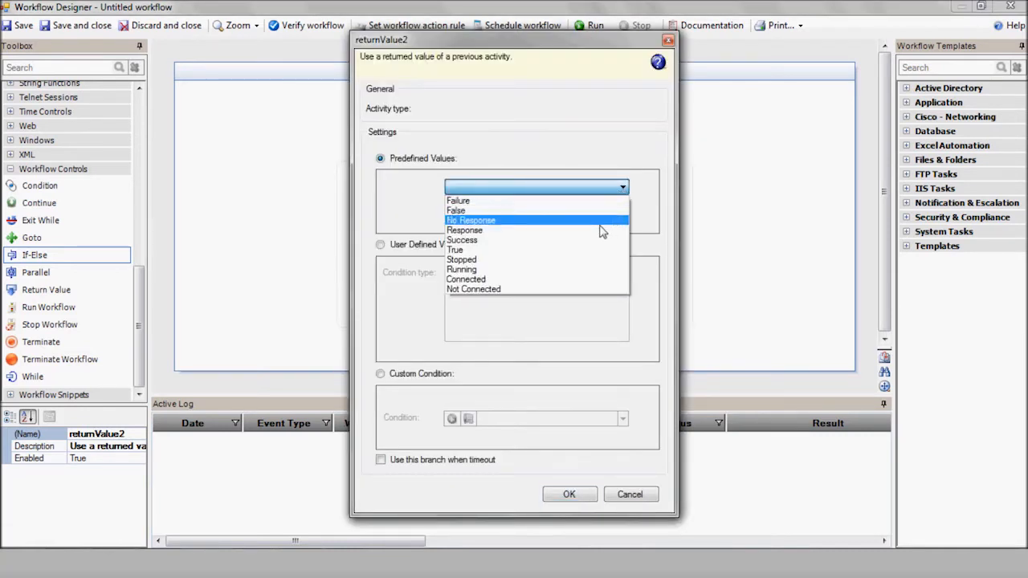
{"action": "left_click", "coordinate": [463, 261]}
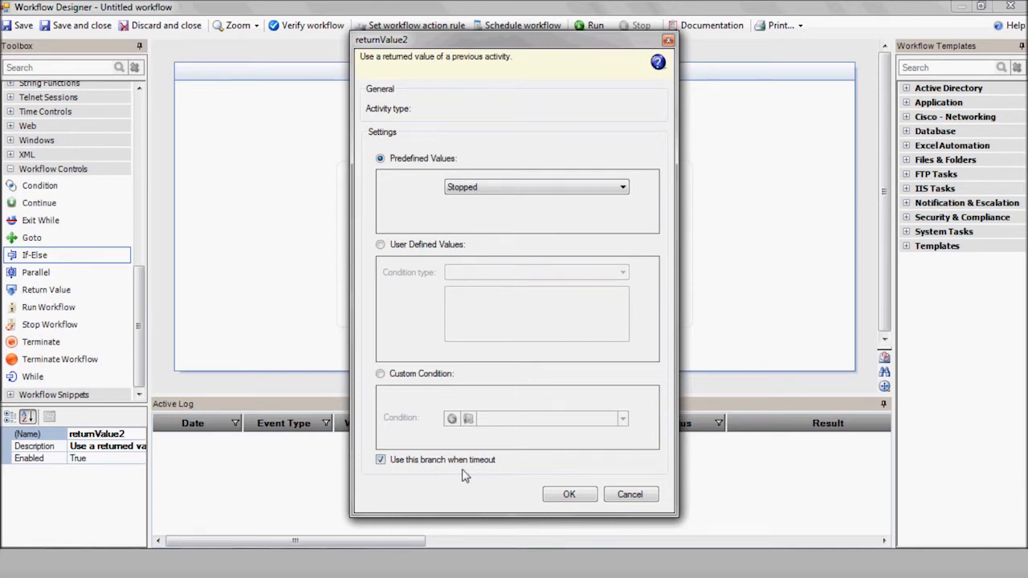
{"action": "left_click", "coordinate": [568, 494]}
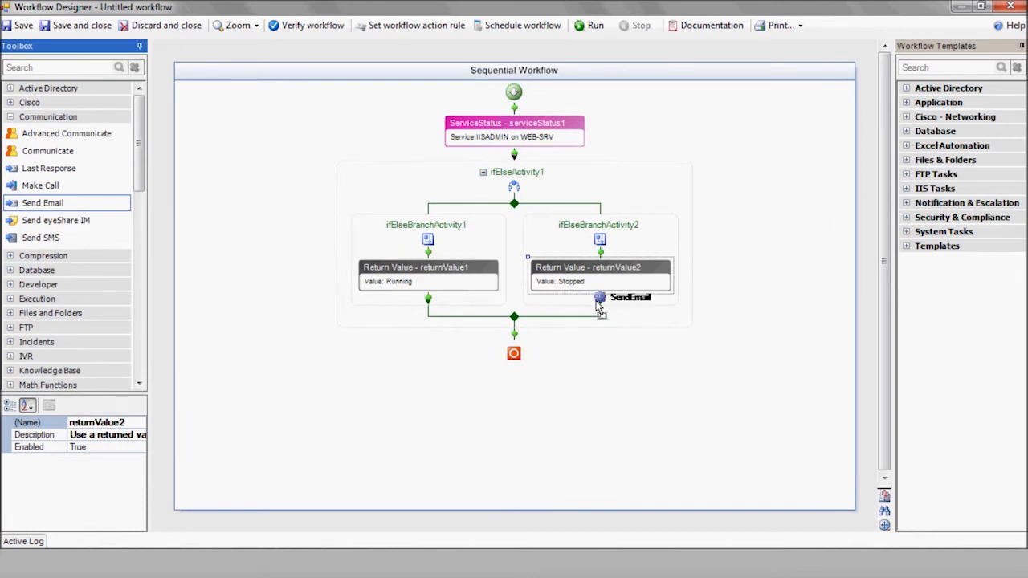
Configure a Send Email with 00:05:00 timeout: 'IISADMIN on WEB-SRV is stopped', body 'To restart the service reply yes'
{"action": "double_click", "coordinate": [630, 297]}
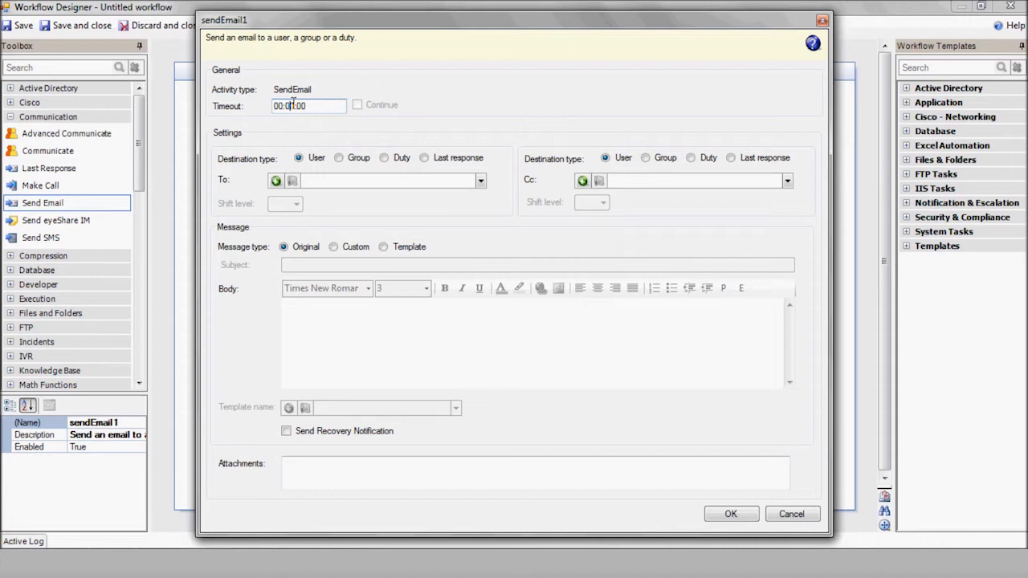
{"action": "left_click", "coordinate": [480, 180]}
{"action": "type", "text": "n"}
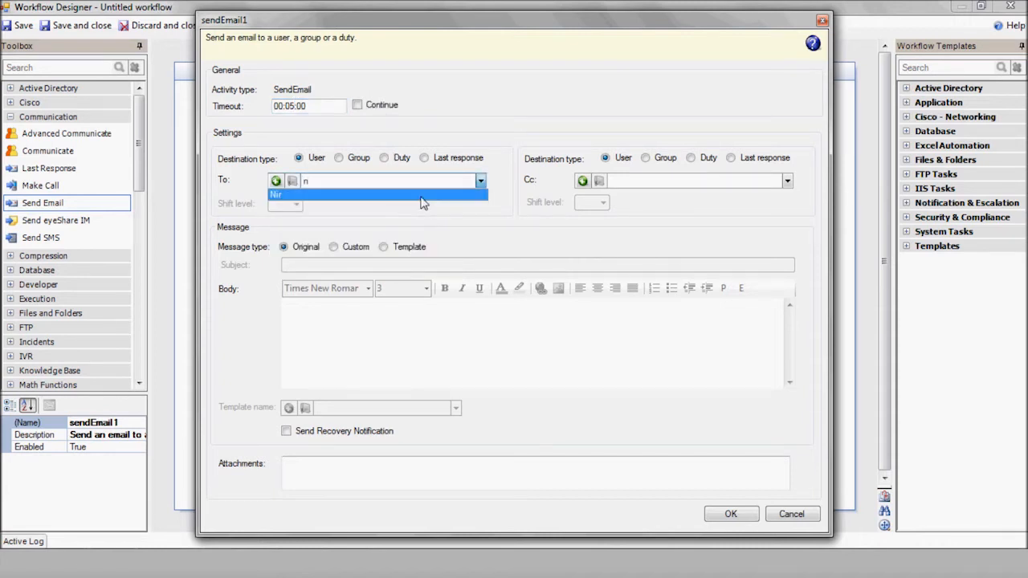
{"action": "left_click", "coordinate": [334, 247]}
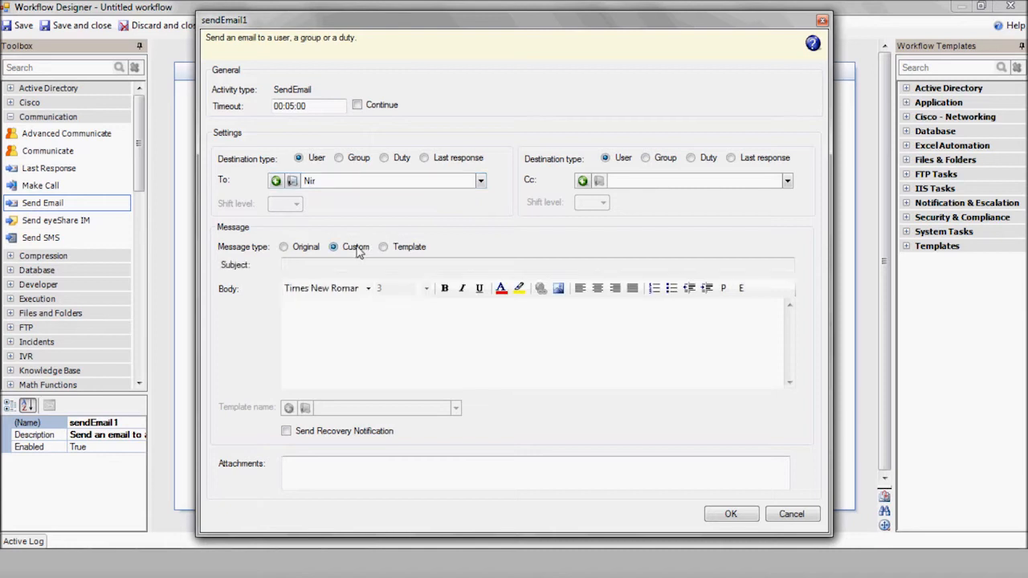
{"action": "type", "text": "IISADMIN on WE"}
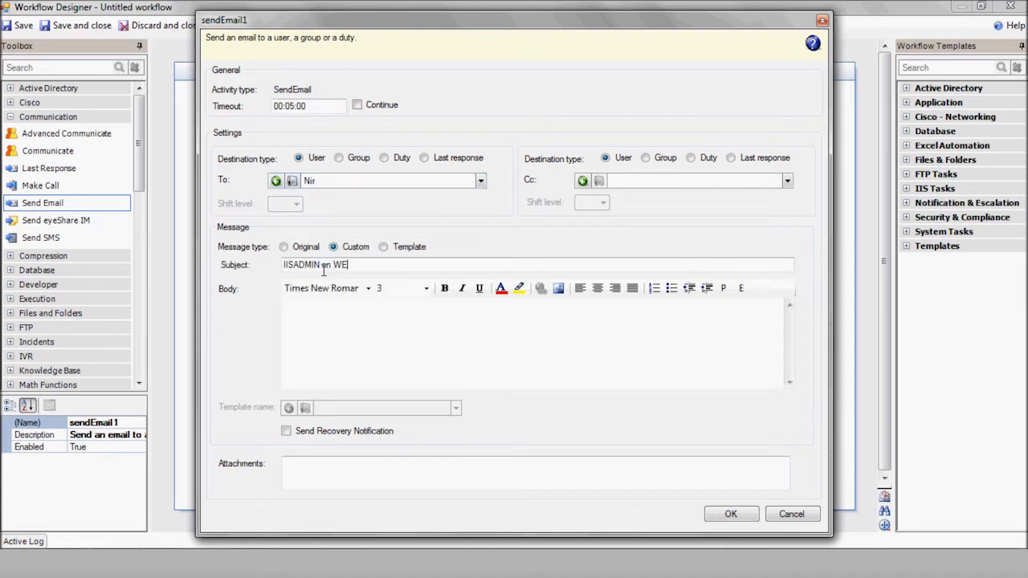
{"action": "type", "text": "B-SRV is stopped"}
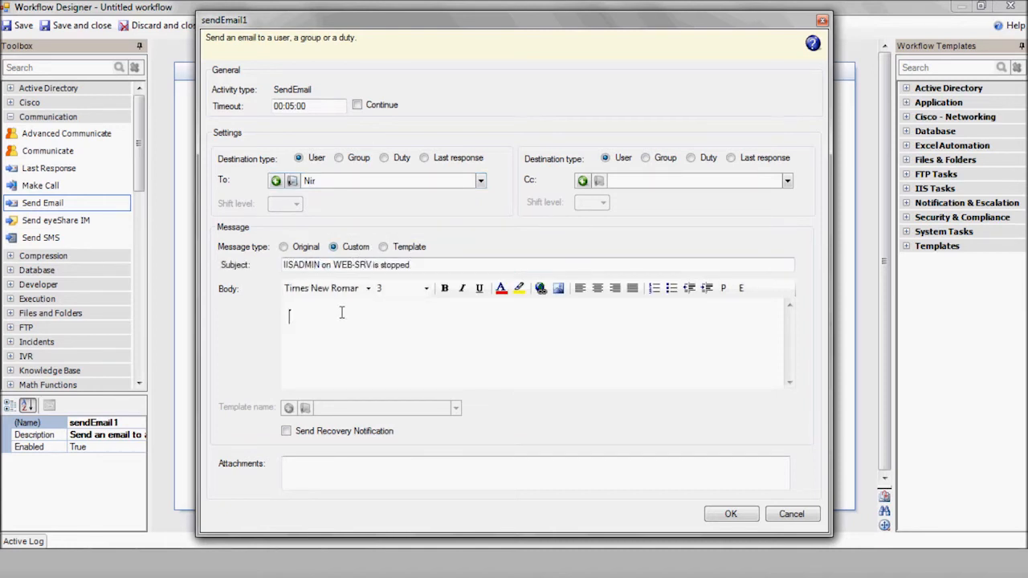
{"action": "type", "text": "To restart the serv"}
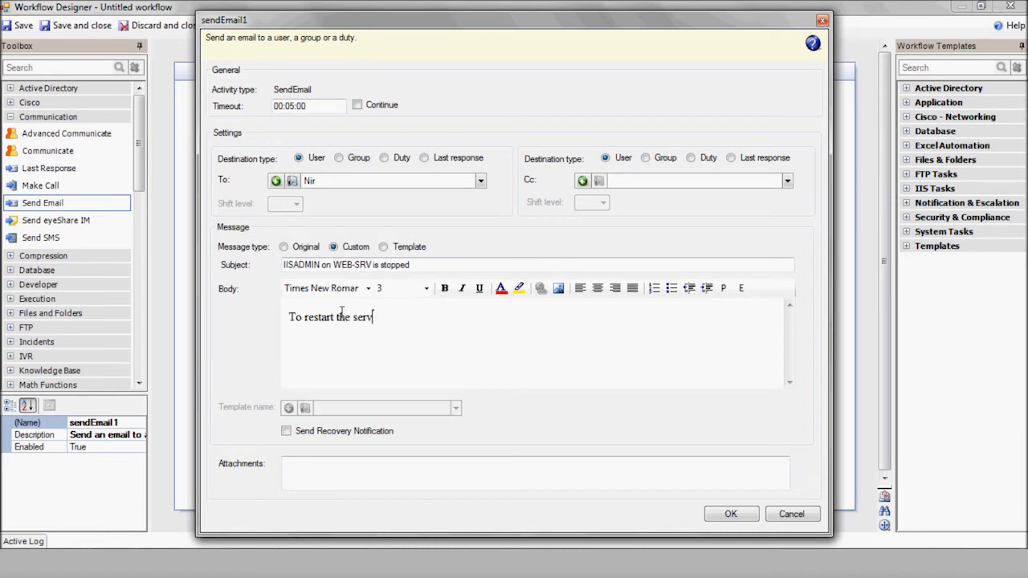
{"action": "type", "text": "ice reply yes"}
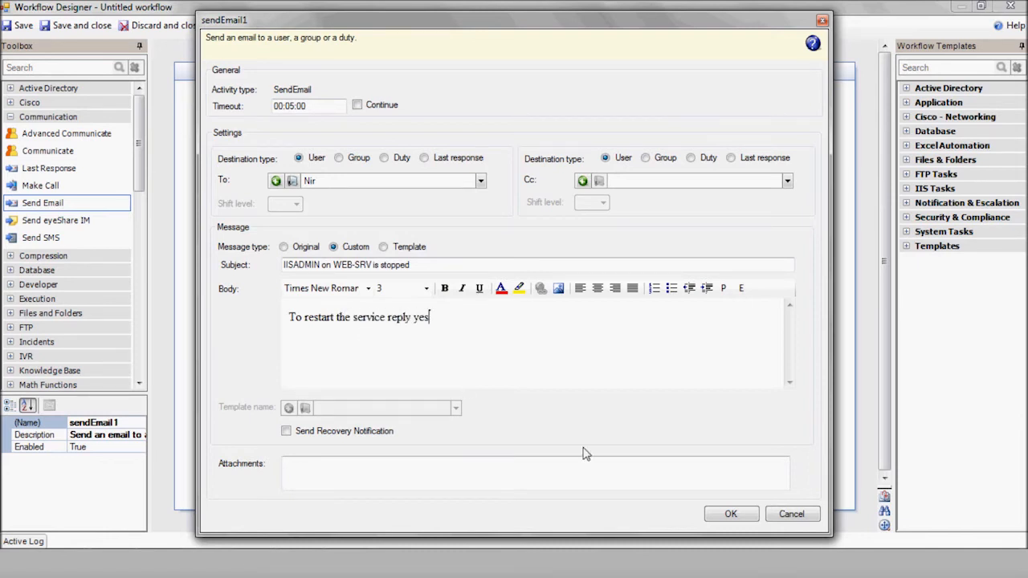
{"action": "left_click", "coordinate": [729, 514]}
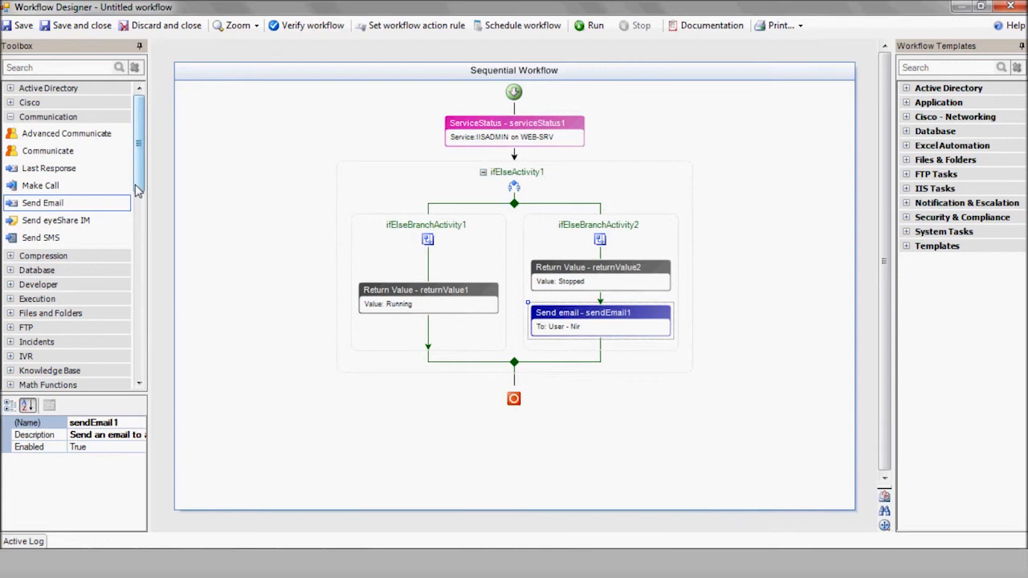
Add a nested IF-Else: returnValue3 Contains 'yes', returnValue4 Not Contains 'yes'
{"action": "scroll", "scroll_direction": "down", "scroll_amount": 3}
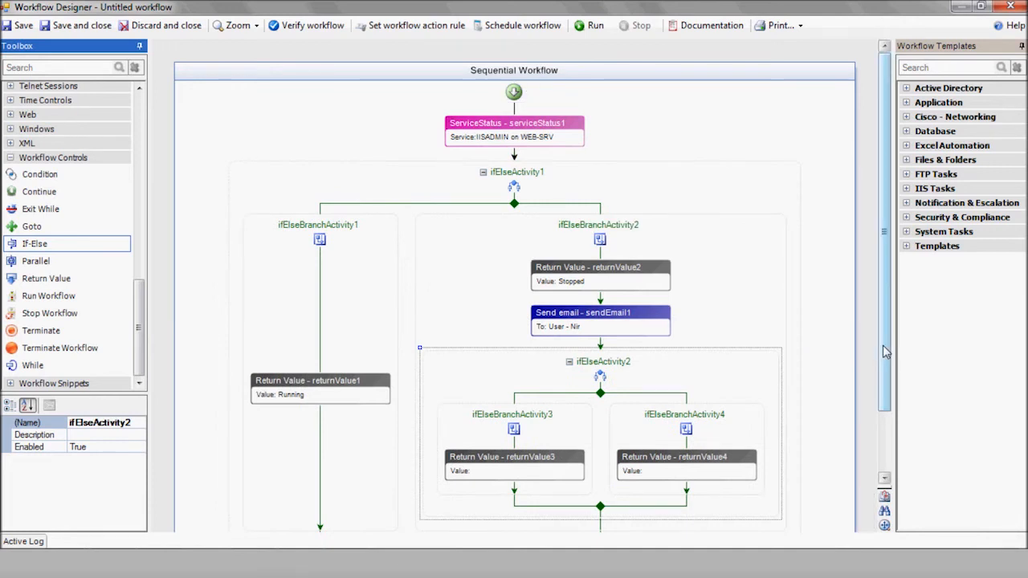
{"action": "scroll", "scroll_direction": "down", "scroll_amount": 3}
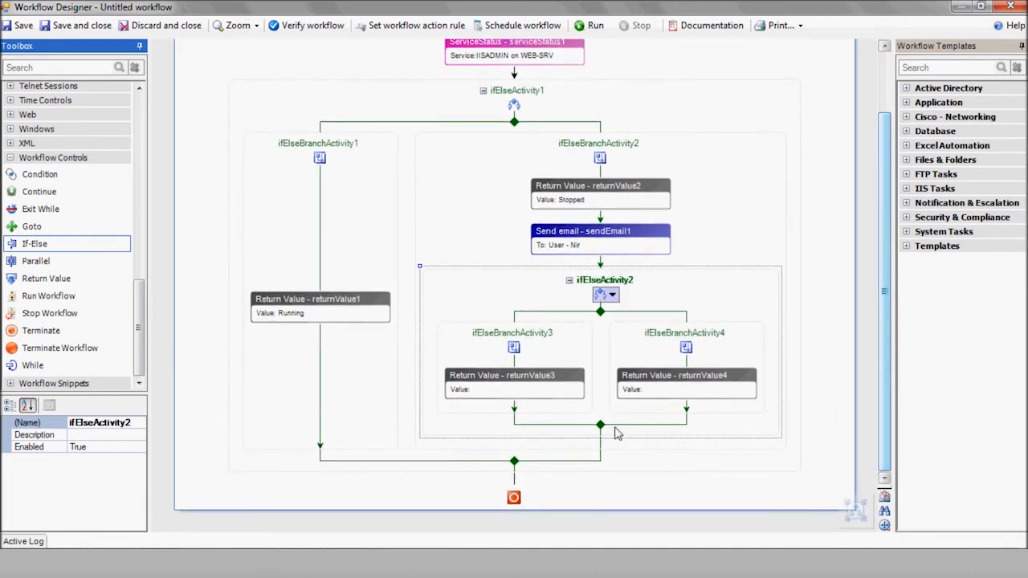
{"action": "double_click", "coordinate": [501, 375]}
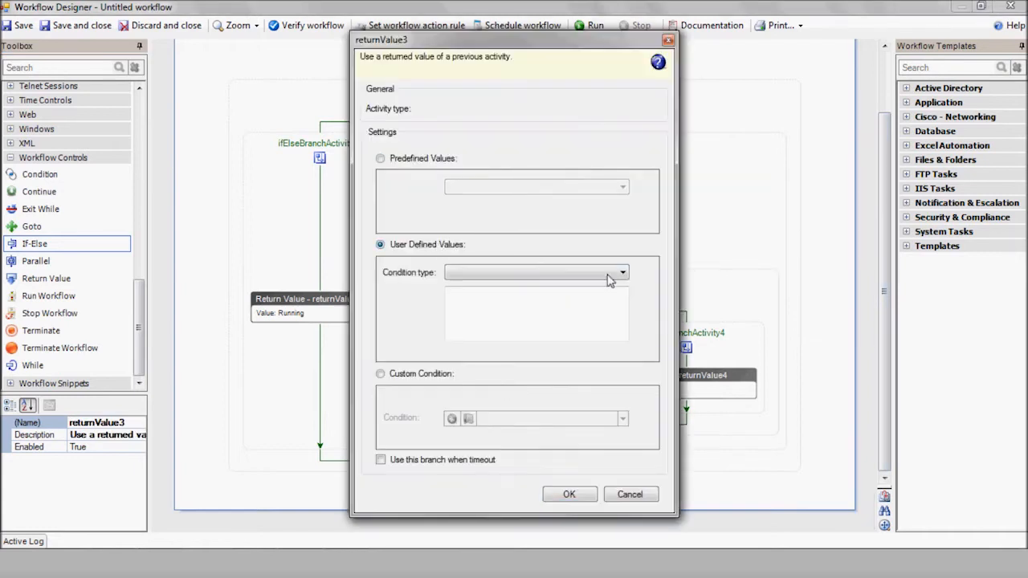
{"action": "left_click", "coordinate": [623, 273]}
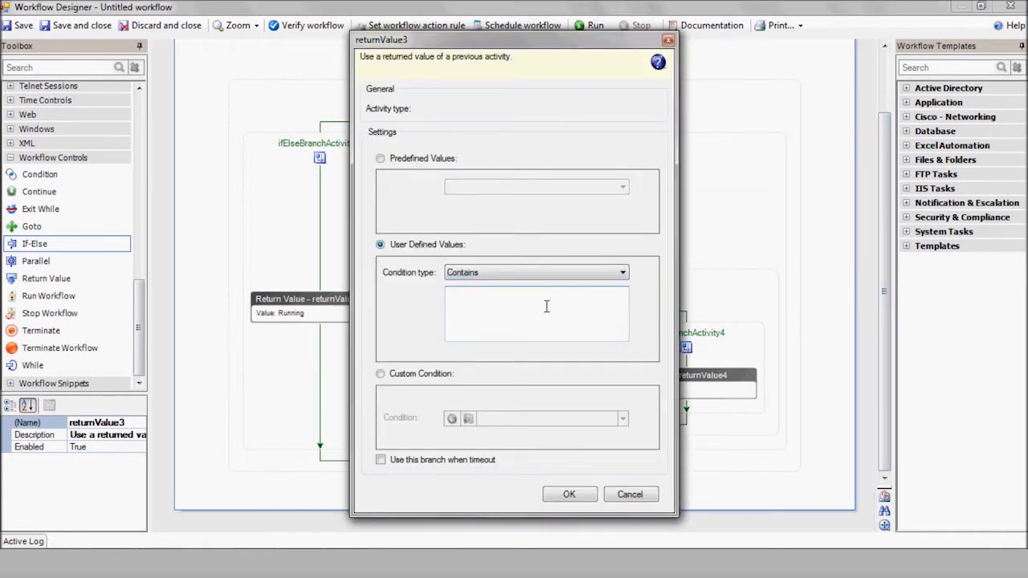
{"action": "left_click", "coordinate": [569, 494]}
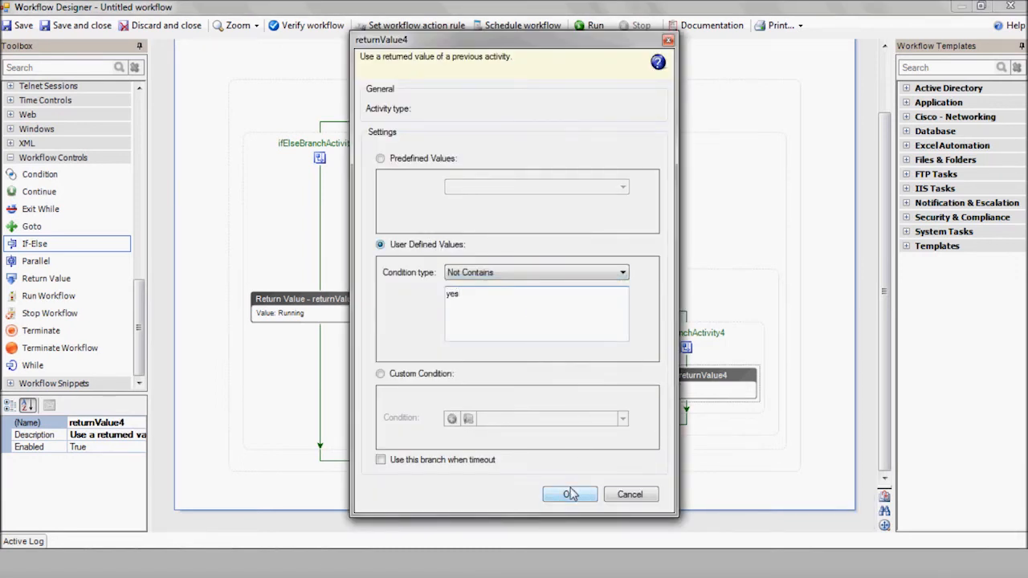
{"action": "left_click", "coordinate": [570, 494]}
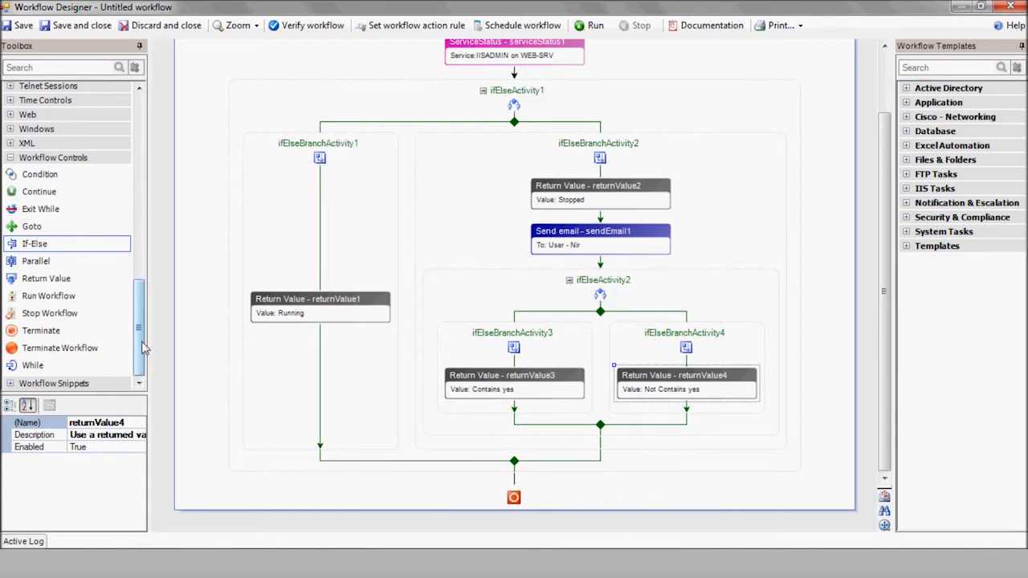
Configure the Start Service step for IISADMIN on WEB-SRV with administrator credentials
{"action": "scroll", "scroll_direction": "up", "scroll_amount": 3}
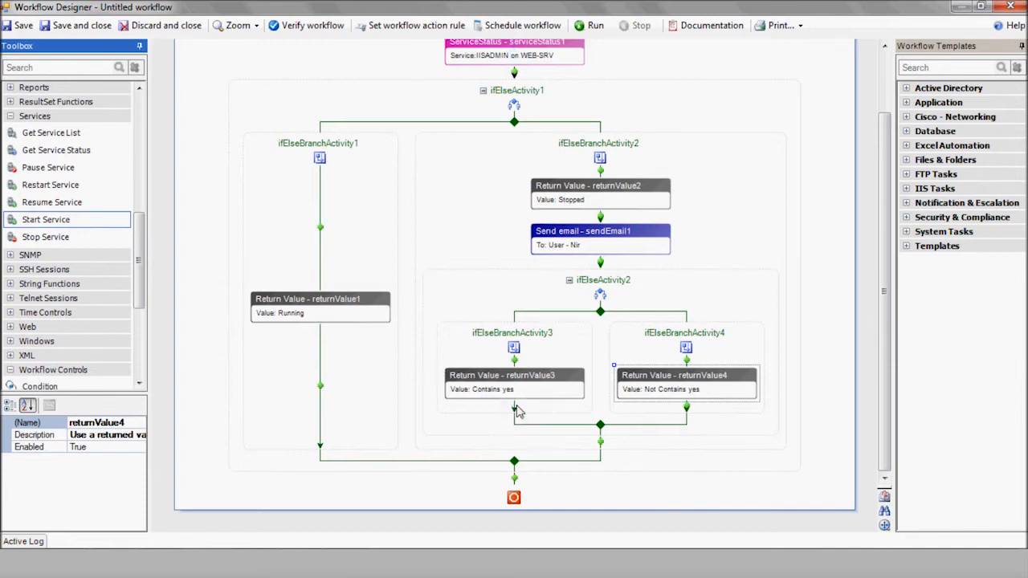
{"action": "double_click", "coordinate": [514, 421]}
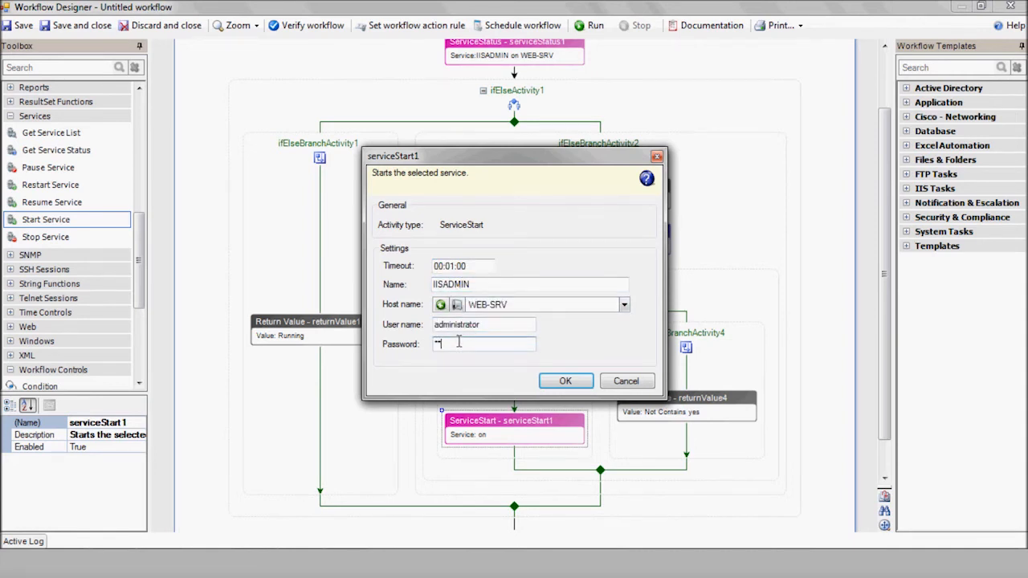
{"action": "left_click", "coordinate": [565, 381]}
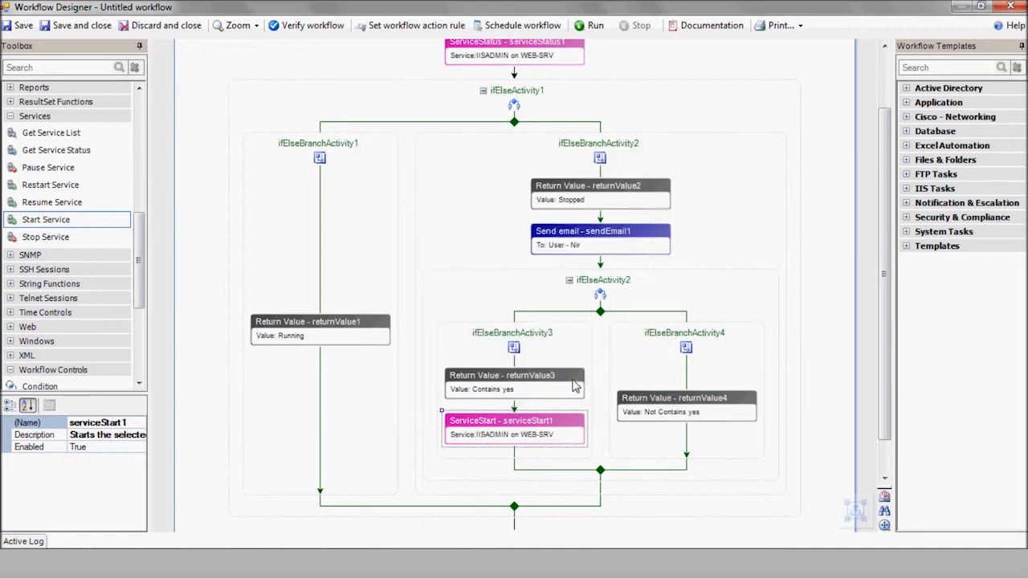
{"action": "mouse_move", "coordinate": [602, 382]}
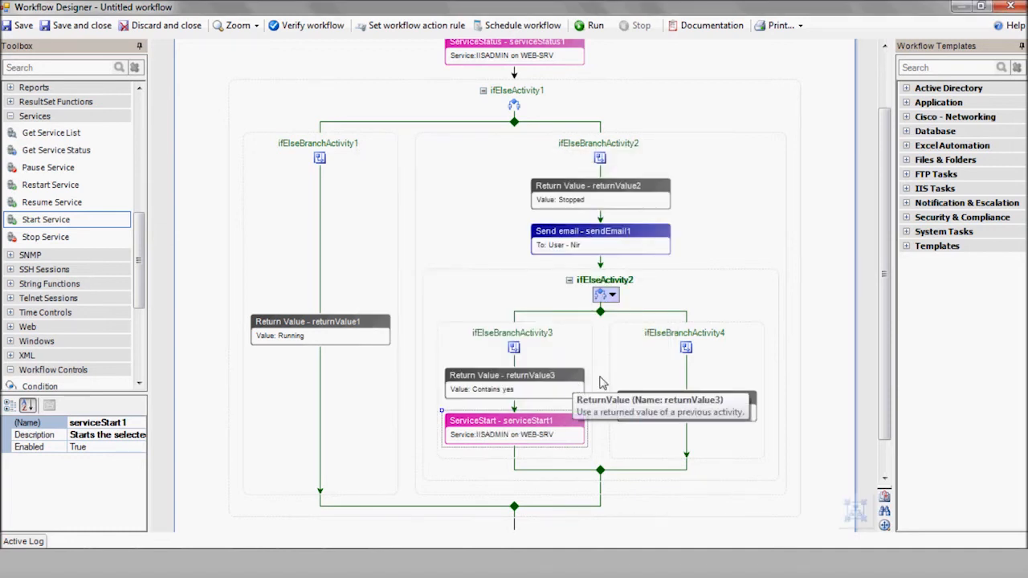
Add an If-Else after ServiceStart with Running and Stopped branches and a Send Email in Stopped
{"action": "scroll", "scroll_direction": "down", "scroll_amount": 3}
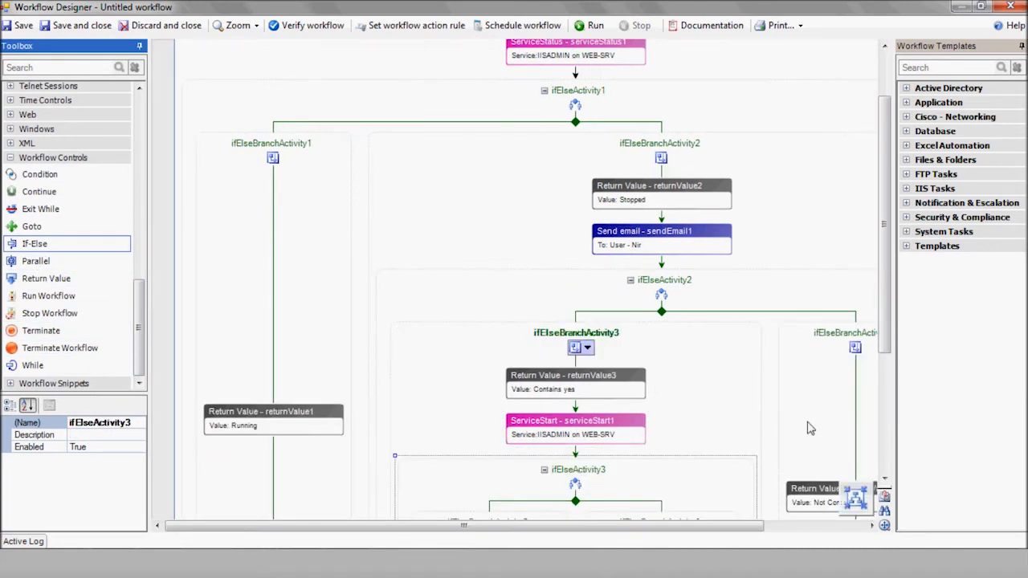
{"action": "scroll", "scroll_direction": "down", "scroll_amount": 3}
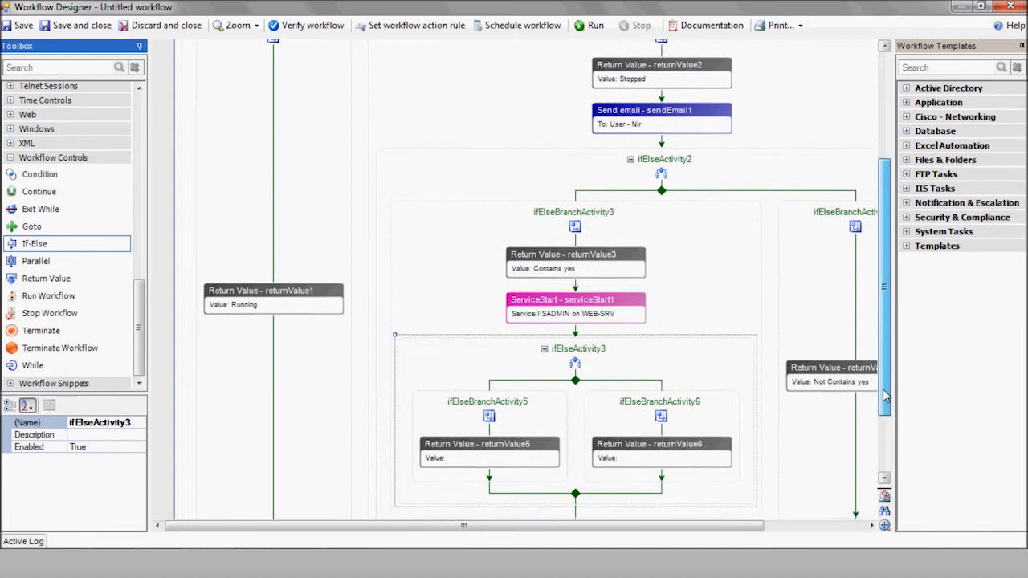
{"action": "scroll", "scroll_direction": "down", "scroll_amount": 3}
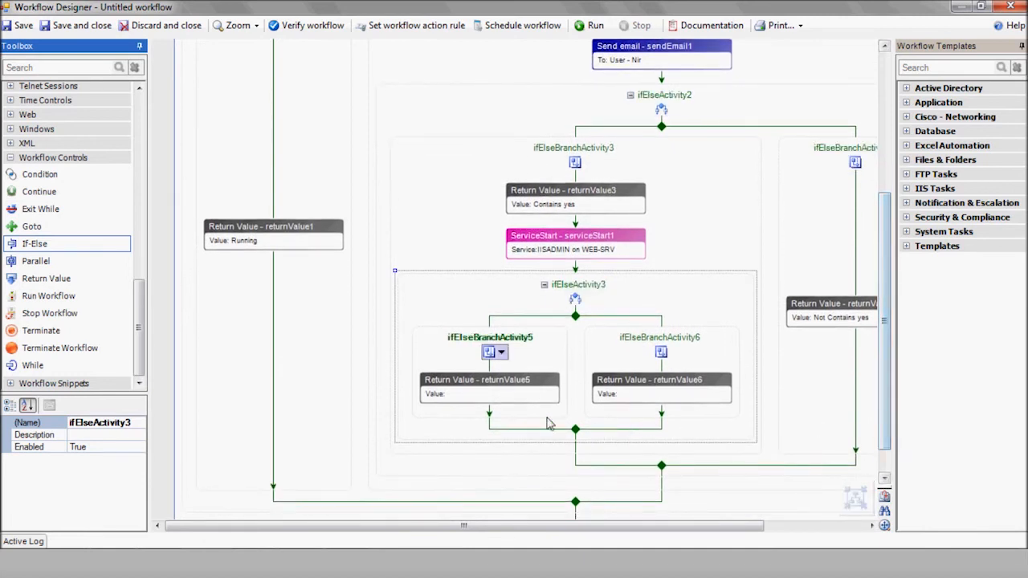
{"action": "mouse_move", "coordinate": [462, 400]}
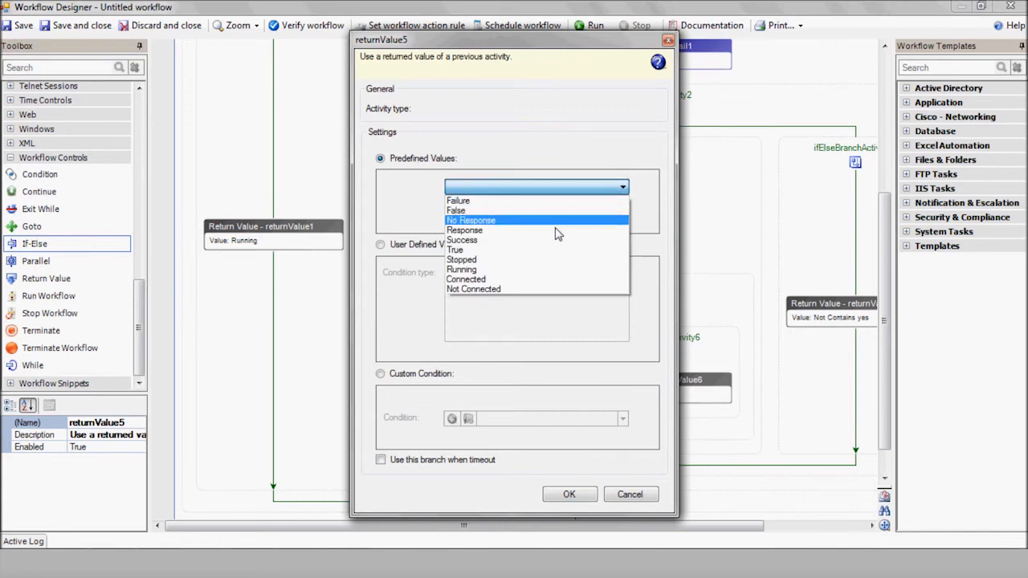
{"action": "left_click", "coordinate": [630, 494]}
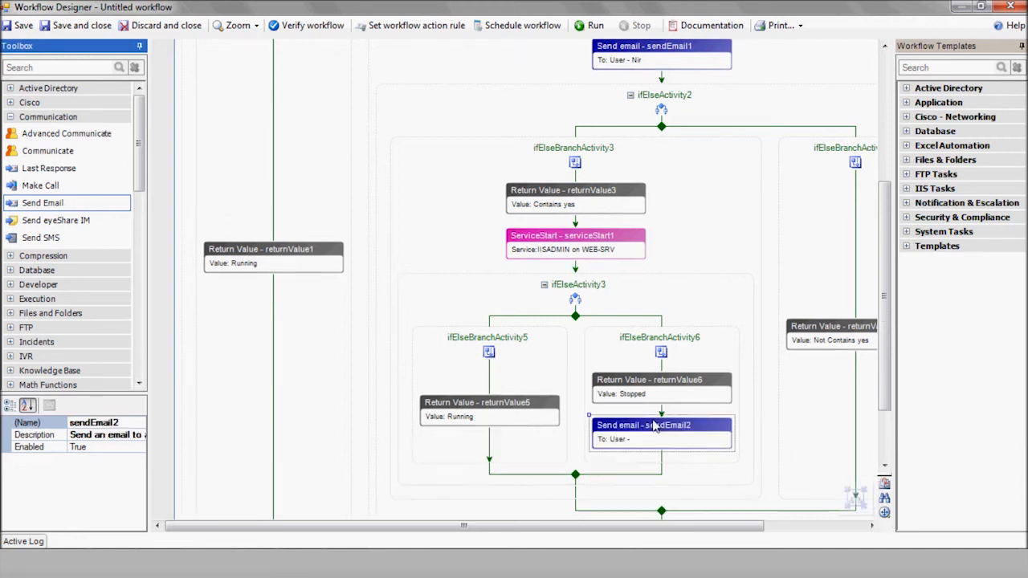
Set the Stopped-branch email subject to 'IISADMIN on WEB-SRV is still down after restart'
{"action": "double_click", "coordinate": [660, 424]}
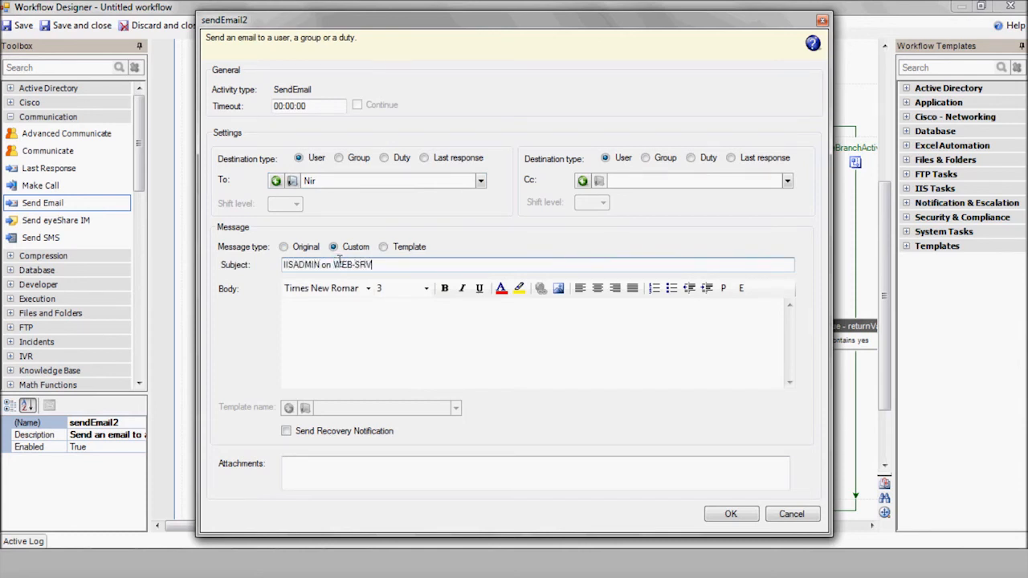
{"action": "type", "text": "is still down after"}
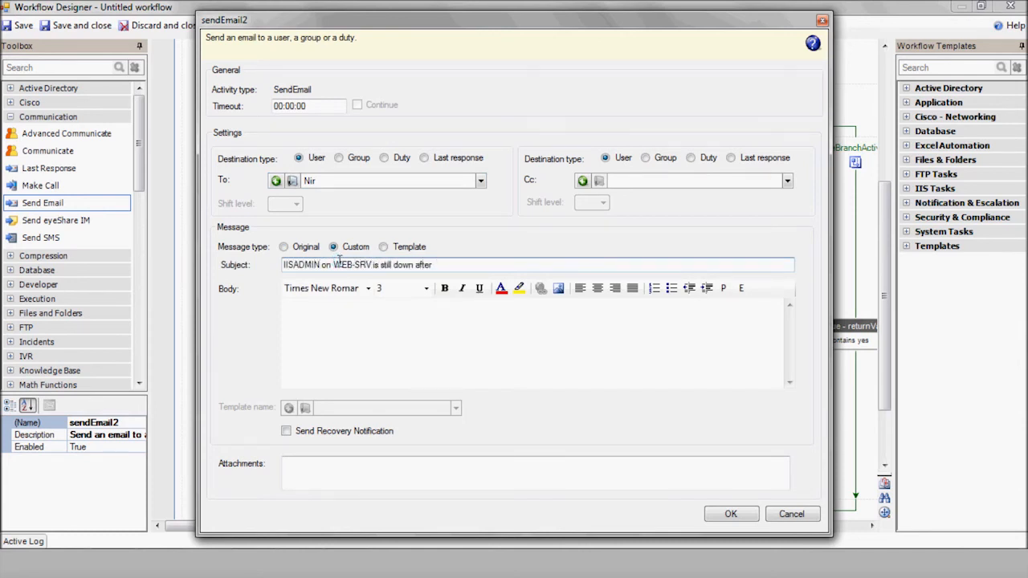
{"action": "type", "text": "restart"}
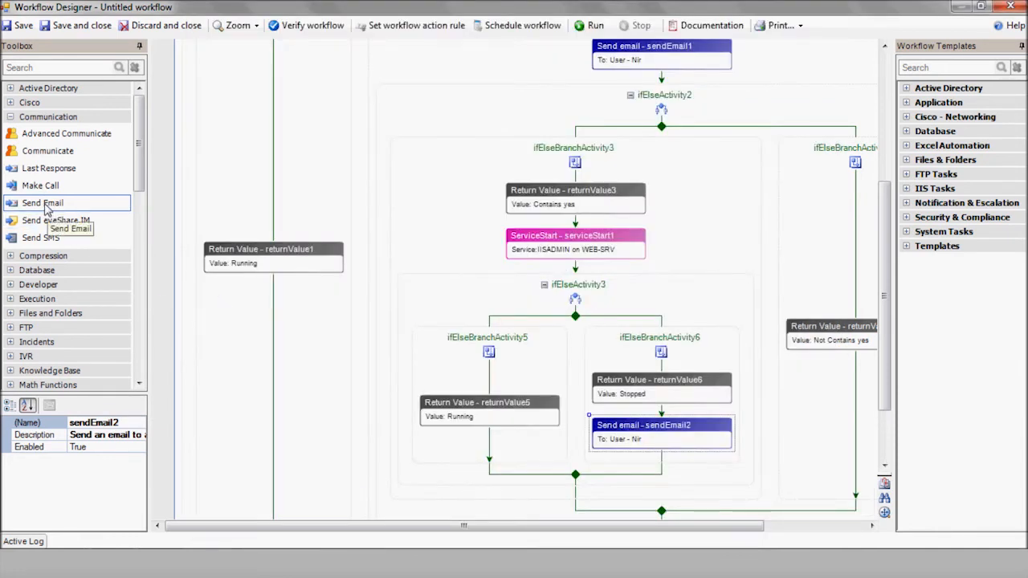
Add a Running-branch email announcing IISADMIN on WEB-SRV is running after restart
{"action": "left_click_drag", "start_coordinate": [42, 202], "coordinate": [490, 443]}
{"action": "type", "text": "IIS"}
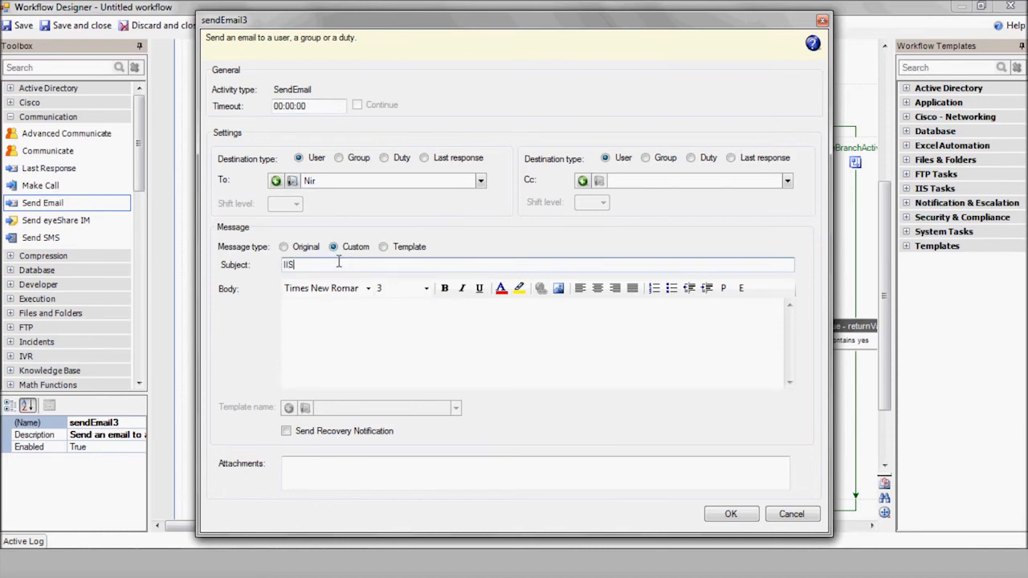
{"action": "type", "text": "ADMIN on WEB-SRV is running after restart"}
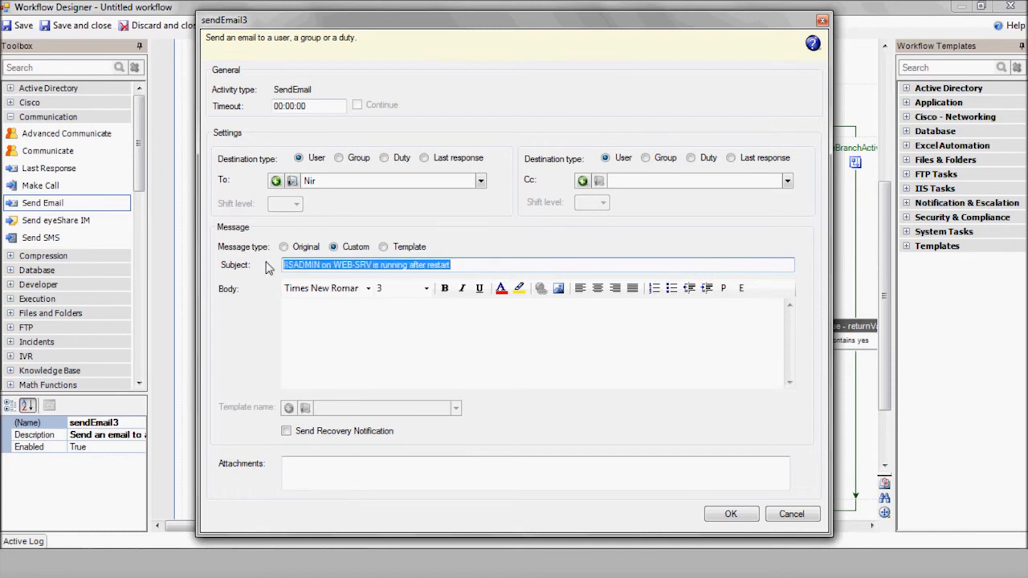
{"action": "left_click", "coordinate": [729, 514]}
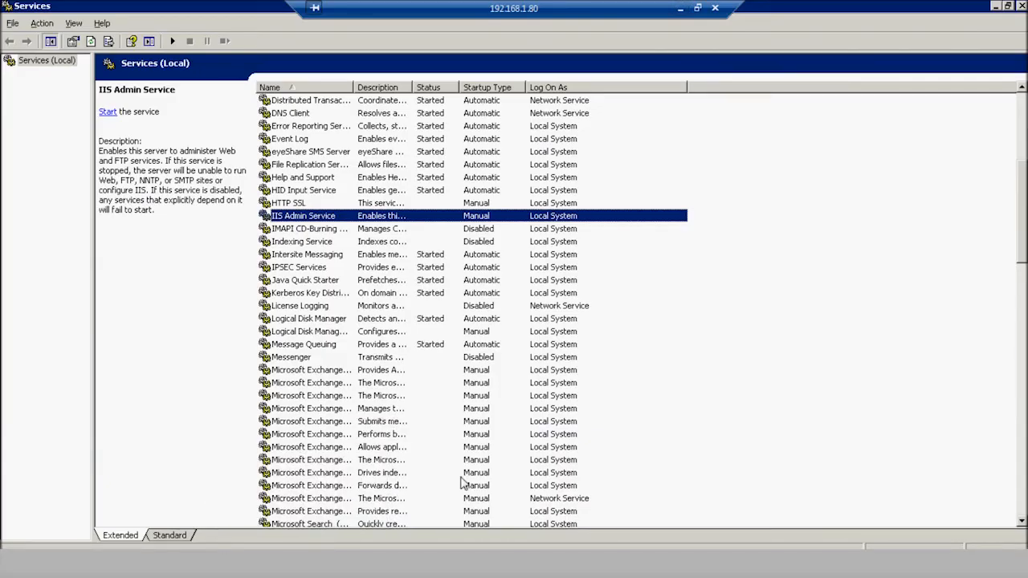
{"action": "mouse_move", "coordinate": [460, 469]}
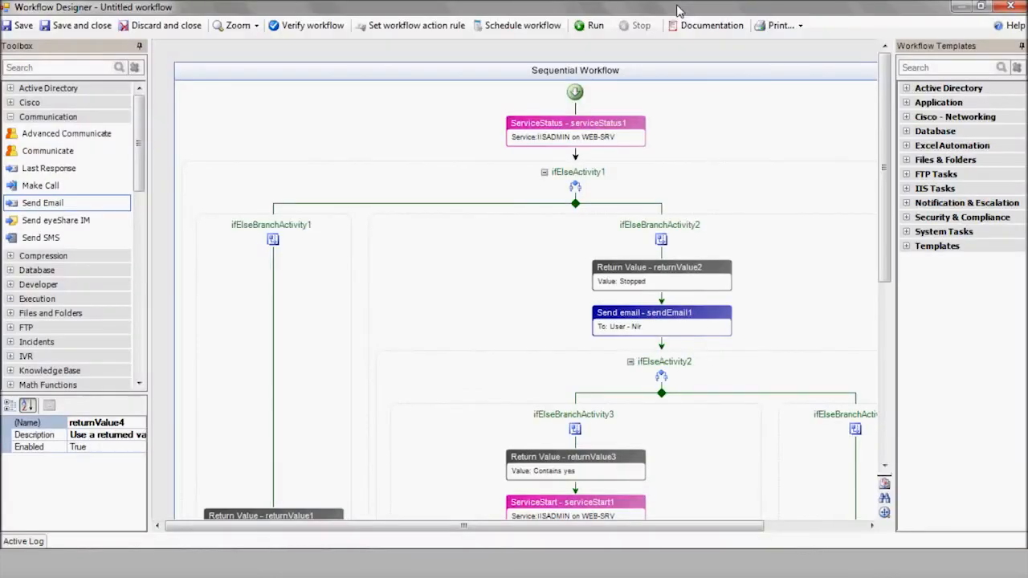
{"action": "mouse_move", "coordinate": [634, 19]}
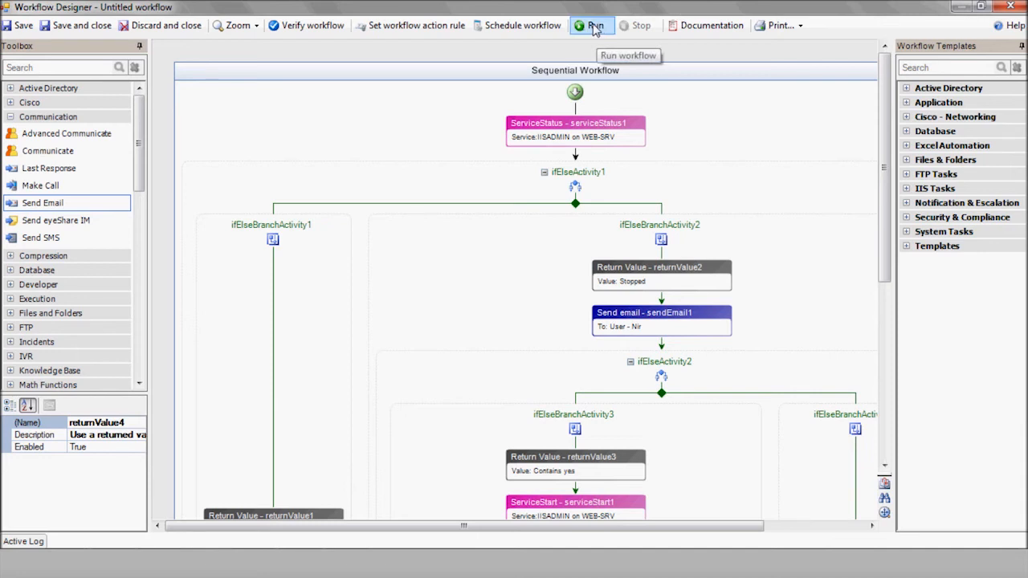
Run the workflow and bring up the Active Log pane
{"action": "left_click", "coordinate": [592, 26]}
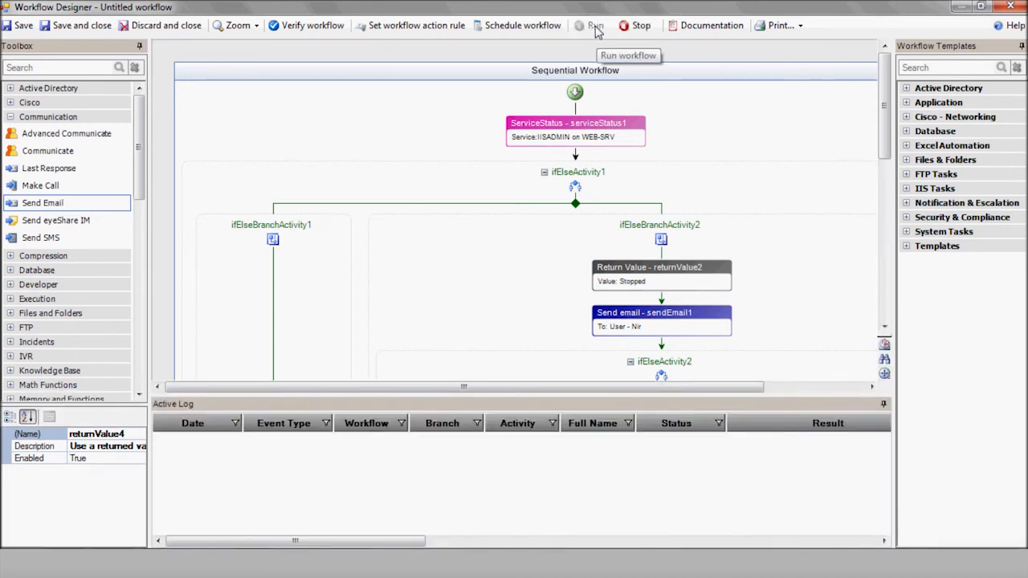
{"action": "left_click", "coordinate": [596, 26]}
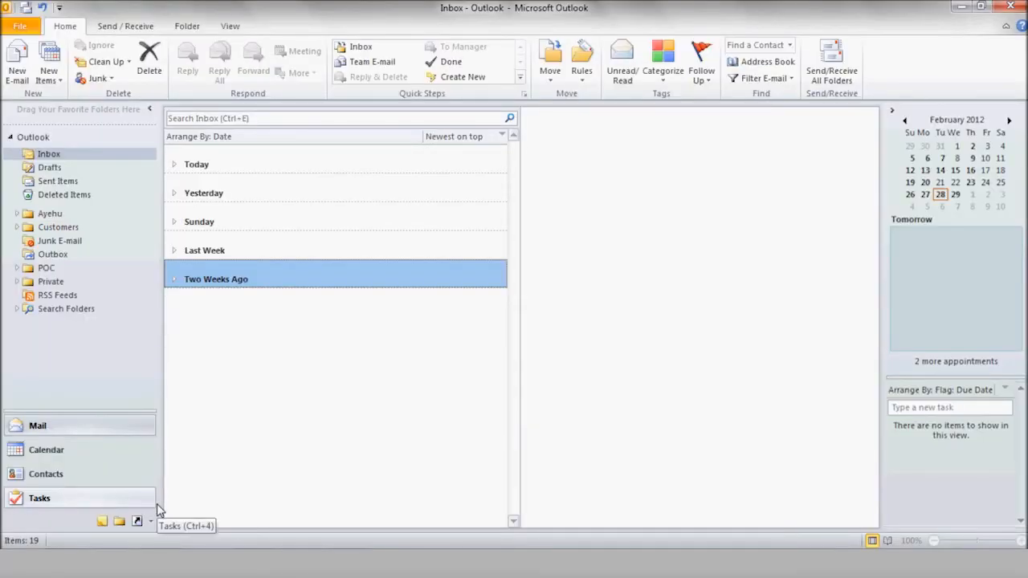
Reply 'yes' to the IISADMIN-stopped alert email and send it
{"action": "double_click", "coordinate": [335, 279]}
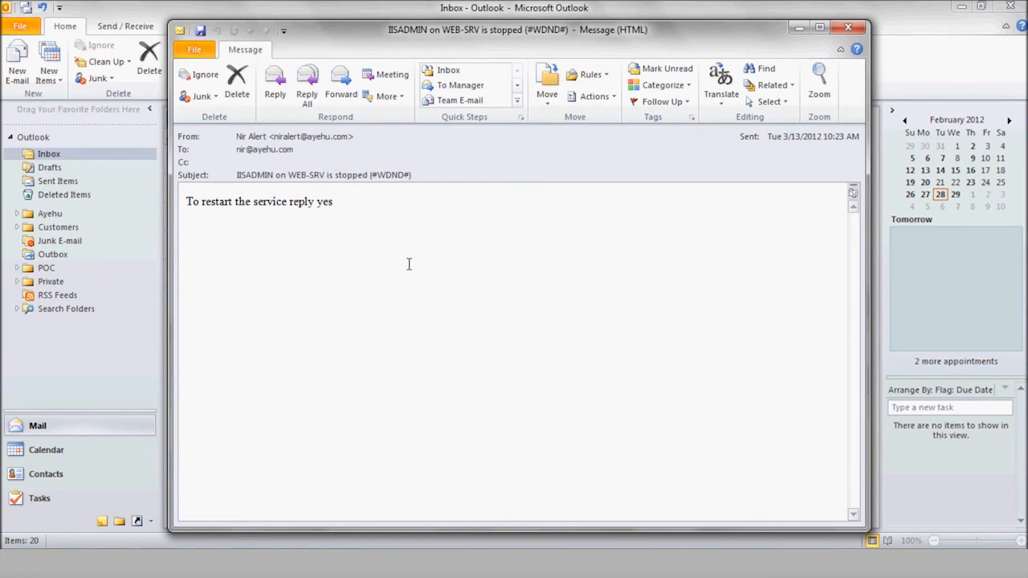
{"action": "left_click", "coordinate": [274, 77]}
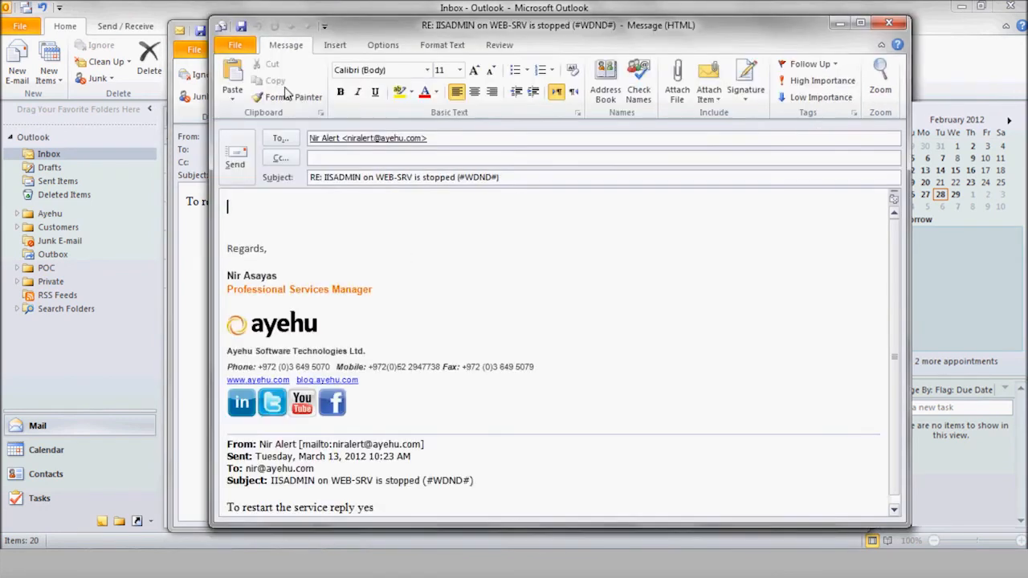
{"action": "type", "text": "yes"}
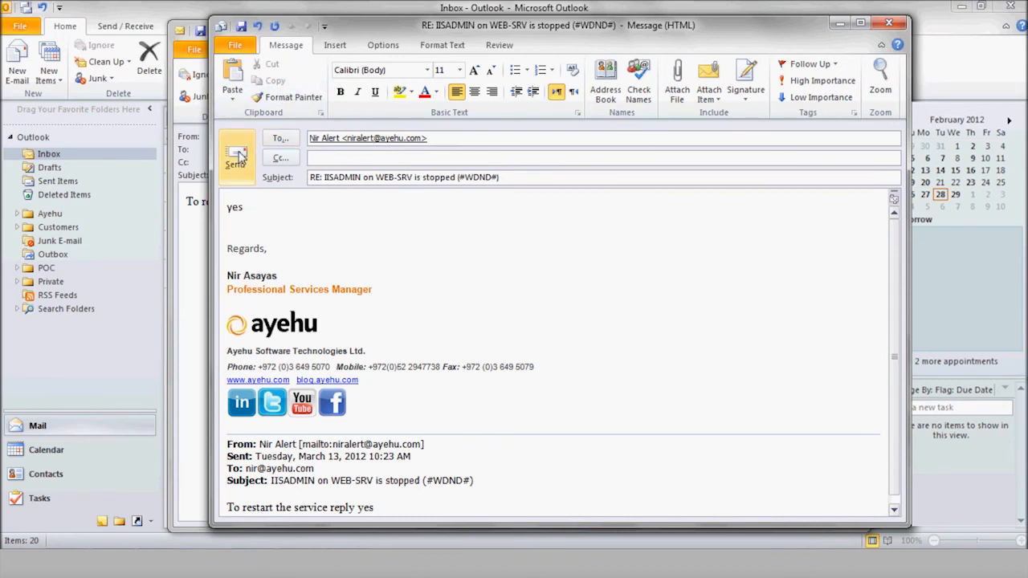
{"action": "left_click", "coordinate": [235, 157]}
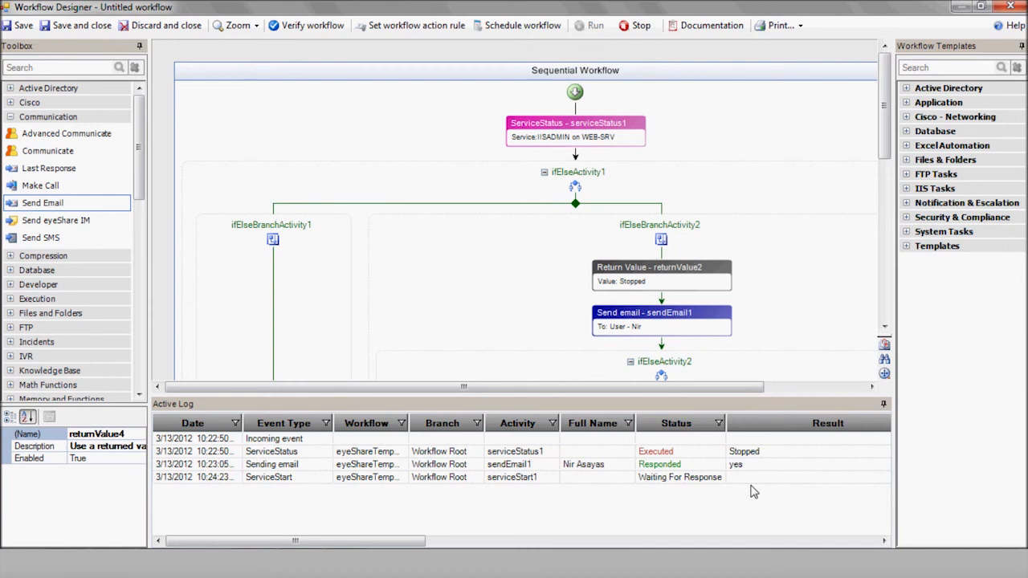
Review the Active Log entries for sendEmail1's yes response and serviceStart1
{"action": "left_click", "coordinate": [588, 26]}
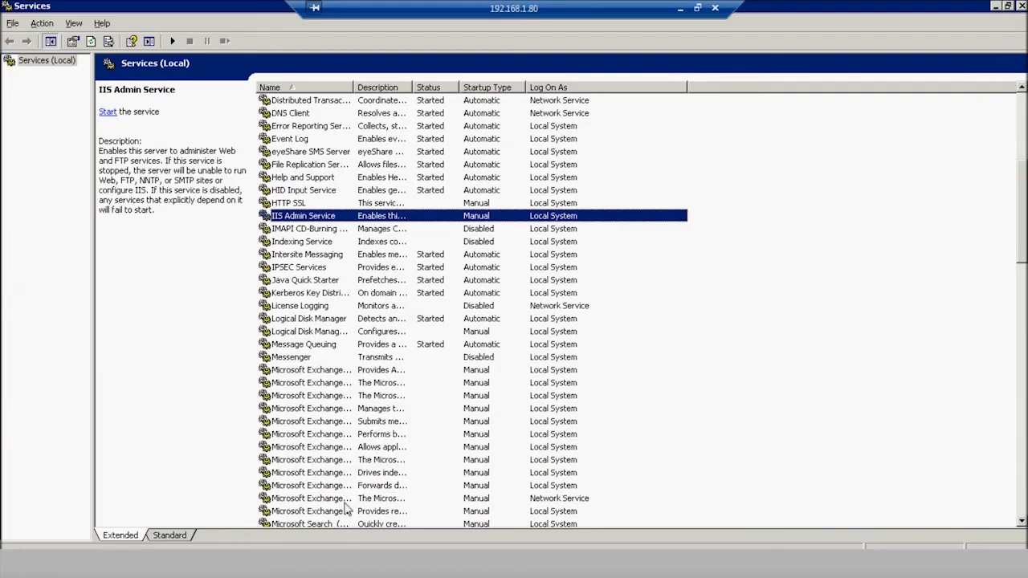
{"action": "left_click", "coordinate": [107, 113]}
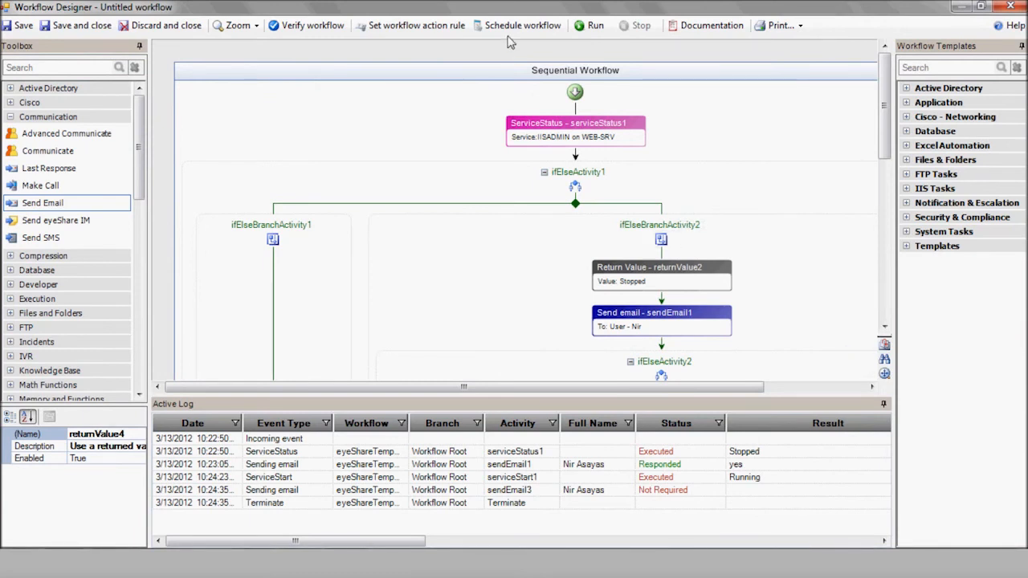
{"action": "mouse_move", "coordinate": [522, 25]}
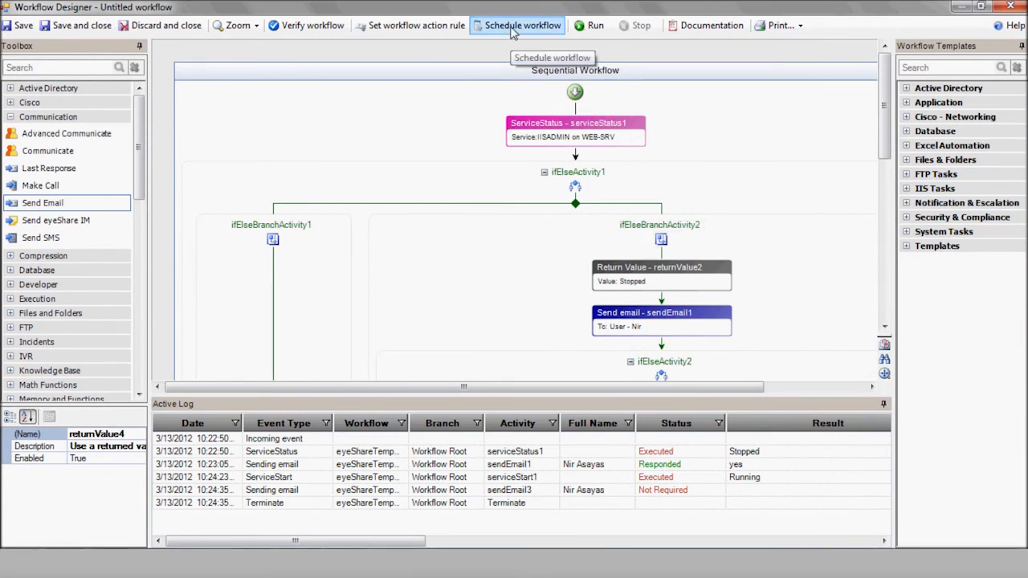
Create a schedule named 'Monitor and recover IIS remotely by email' repeating hourly every 60 minutes
{"action": "left_click", "coordinate": [524, 25]}
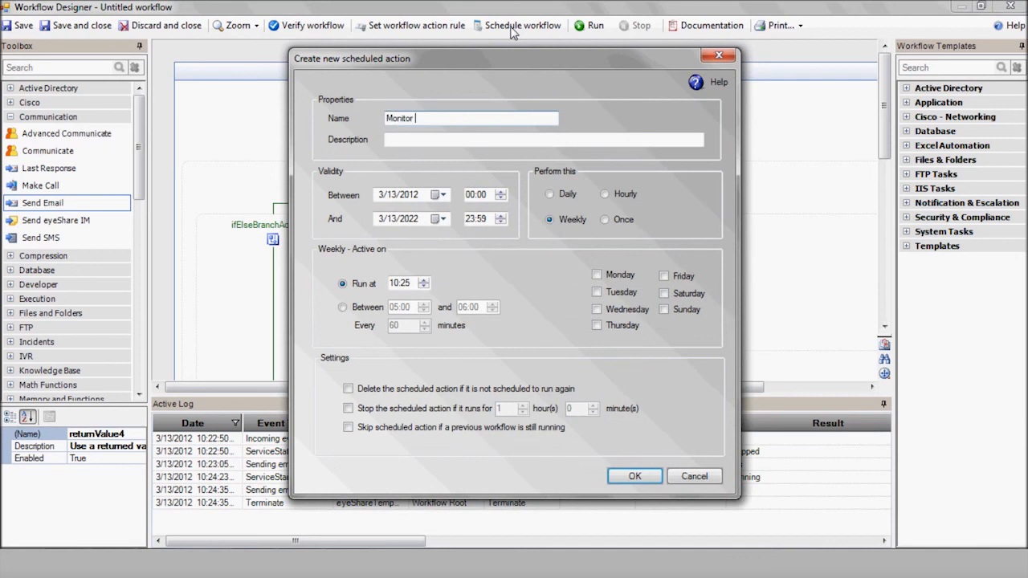
{"action": "type", "text": "and recover IIS"}
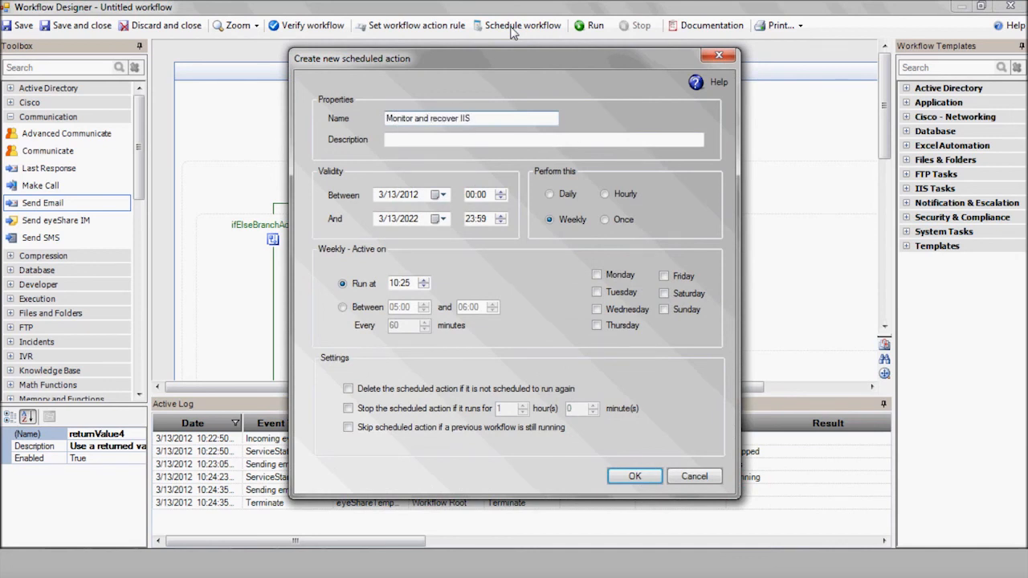
{"action": "type", "text": "remotely"}
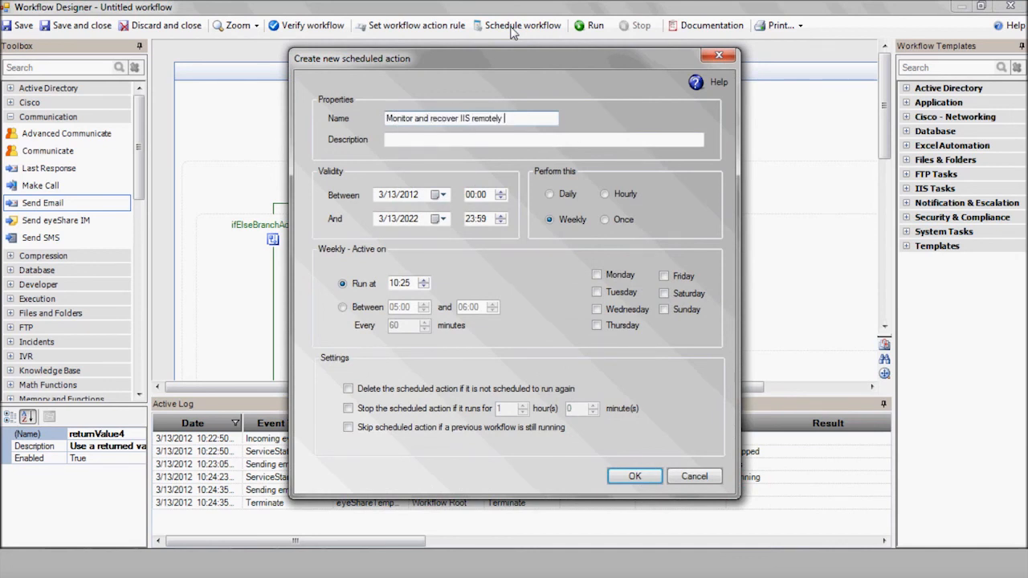
{"action": "left_click", "coordinate": [604, 193]}
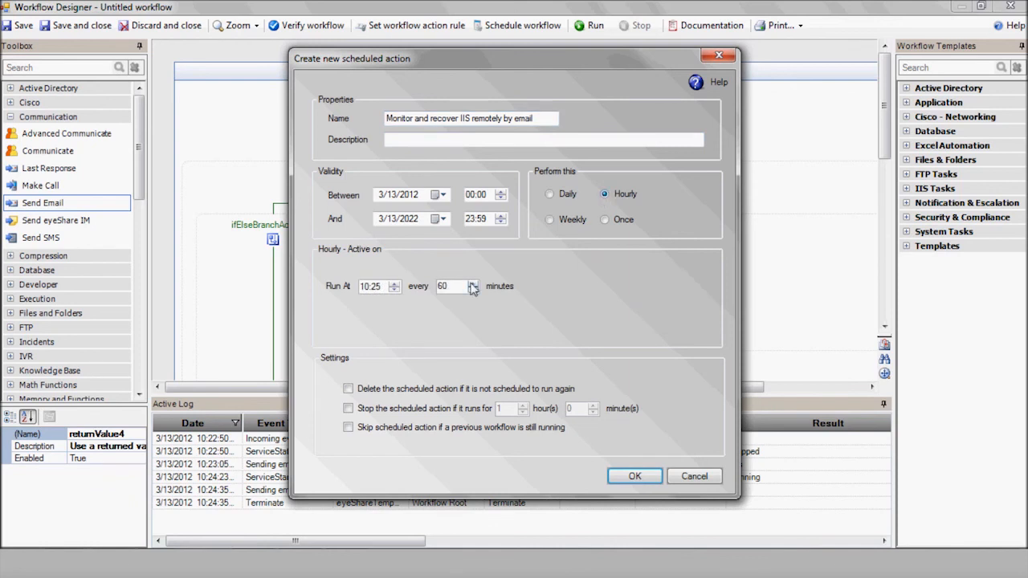